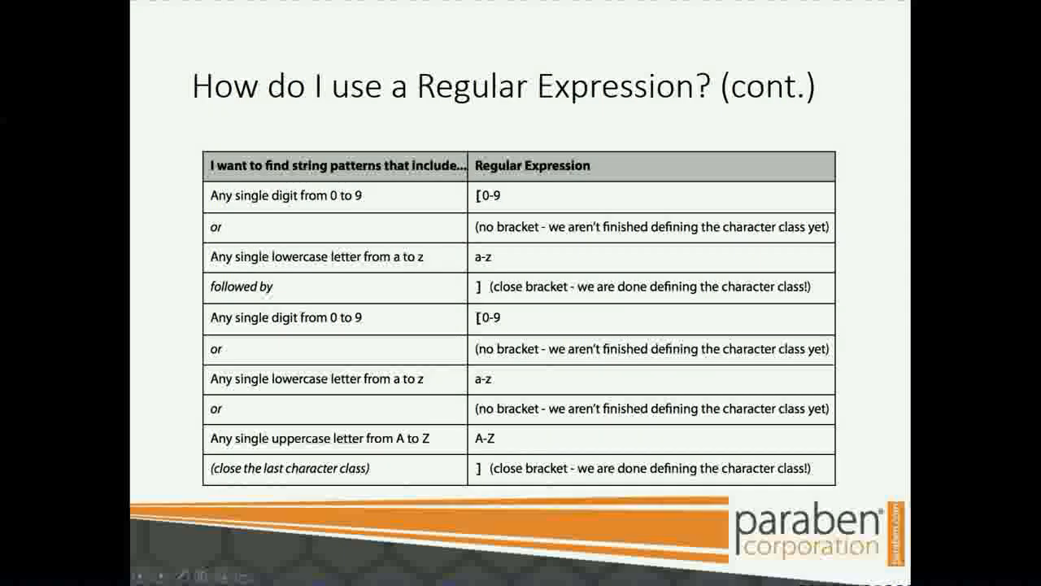
# - Advance past the 'How do I use a Regular Expression? (cont.)' slide
pyautogui.press('Right')
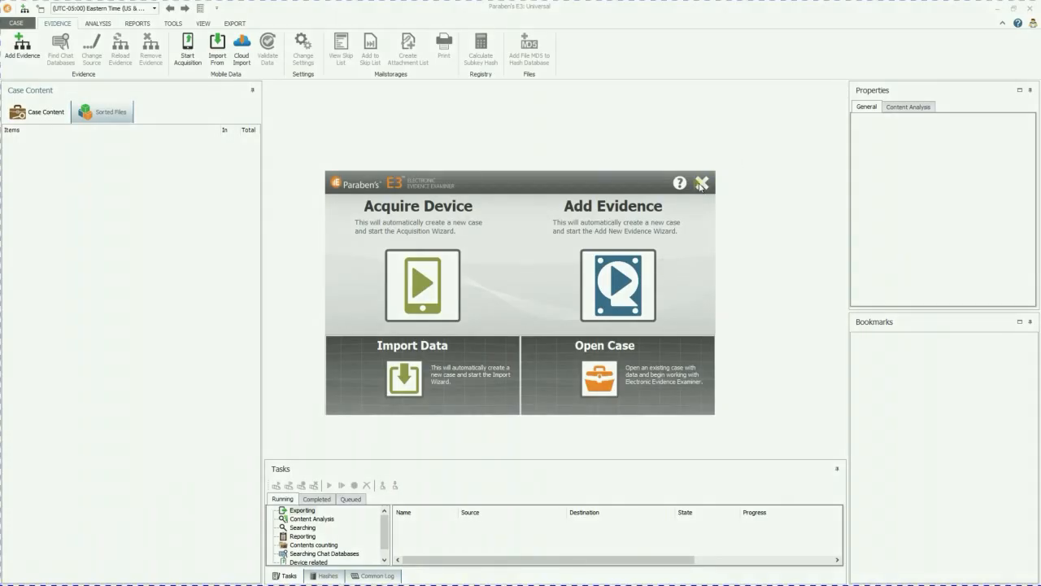
# - Open the RegEx case from its folder and list its completed tasks
pyautogui.click(701, 182)
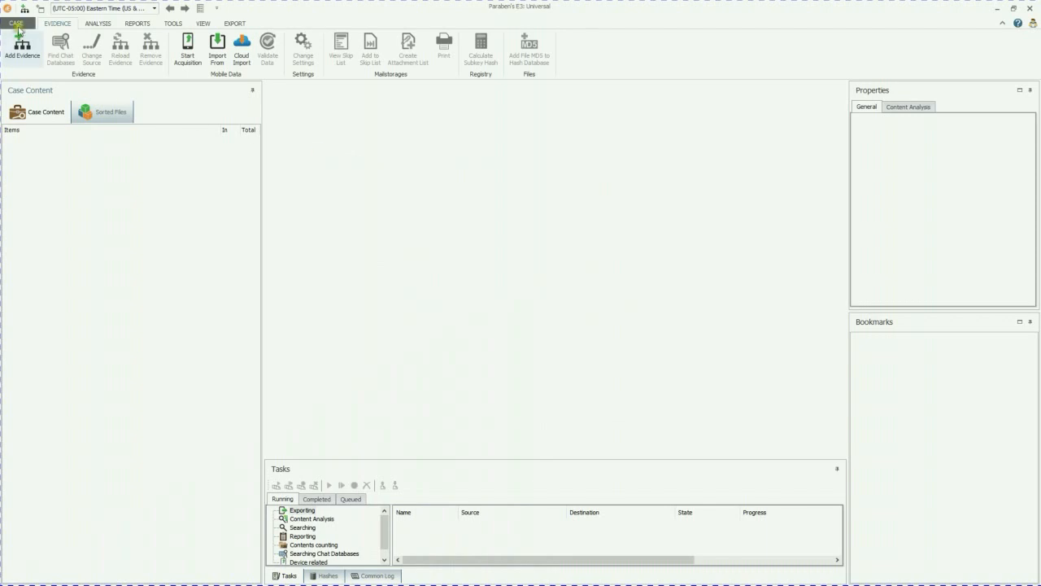
pyautogui.click(14, 23)
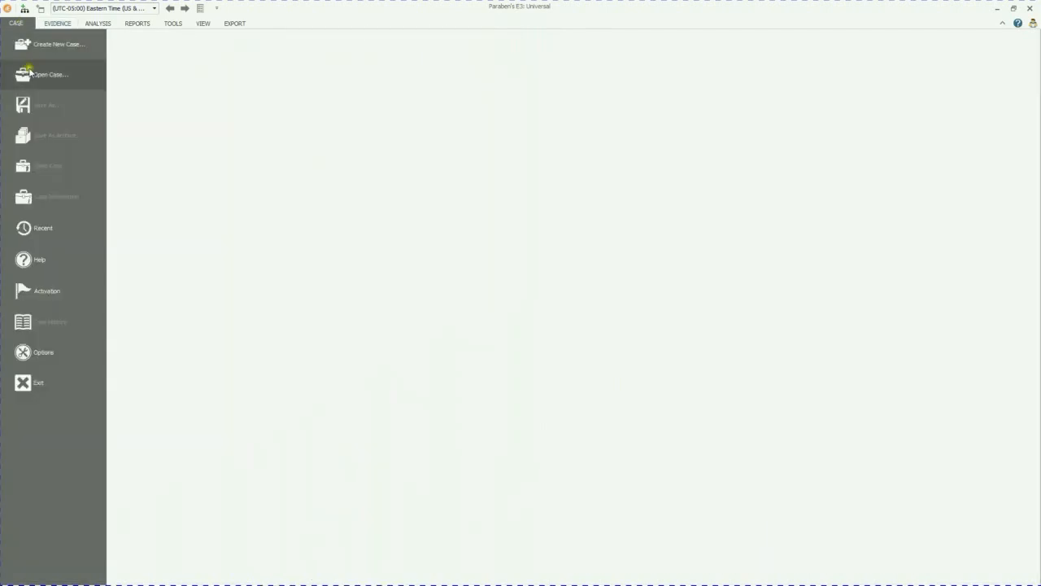
pyautogui.click(50, 74)
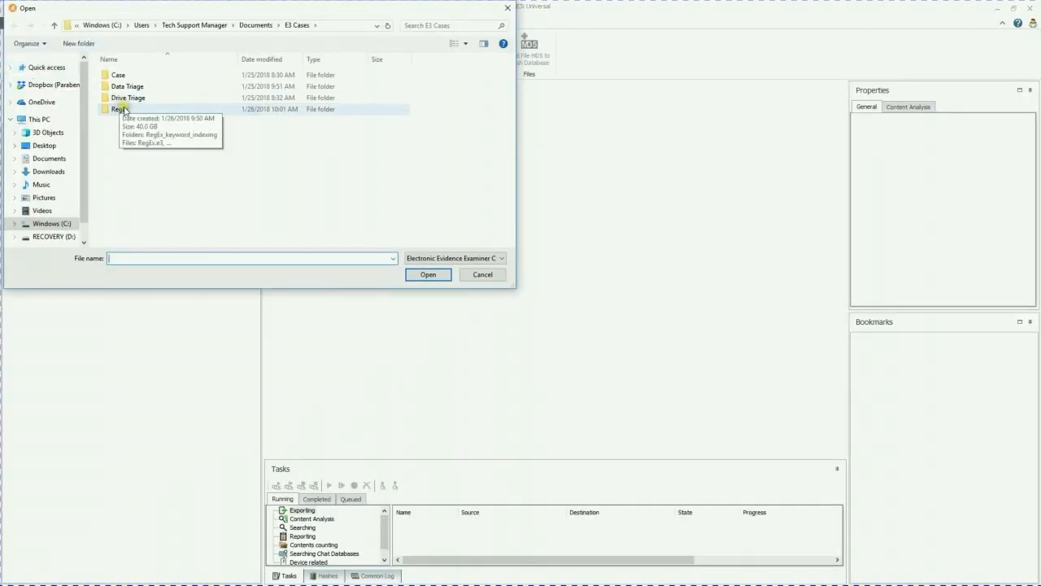
pyautogui.click(428, 274)
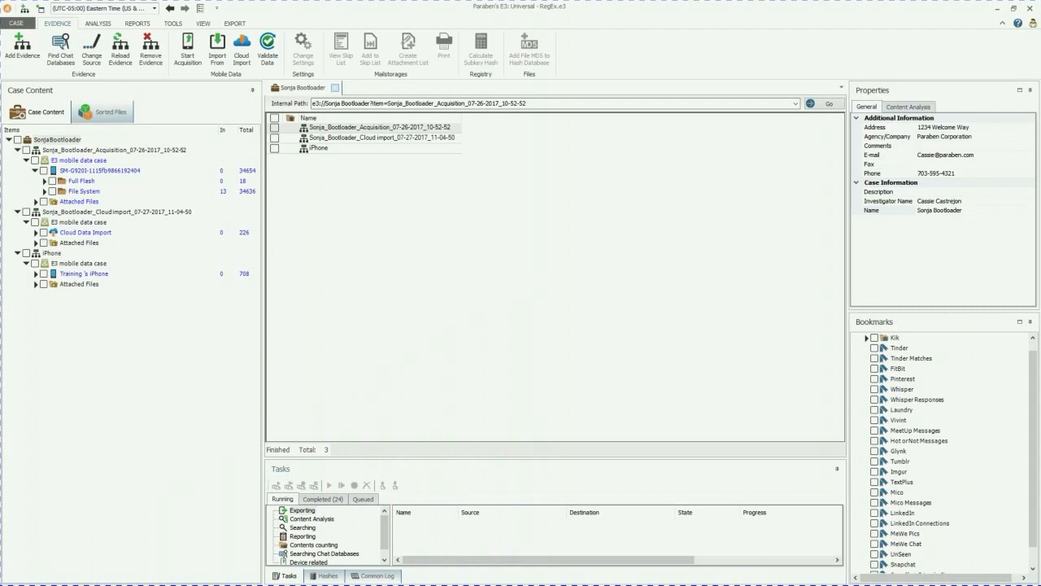
pyautogui.moveTo(412, 324)
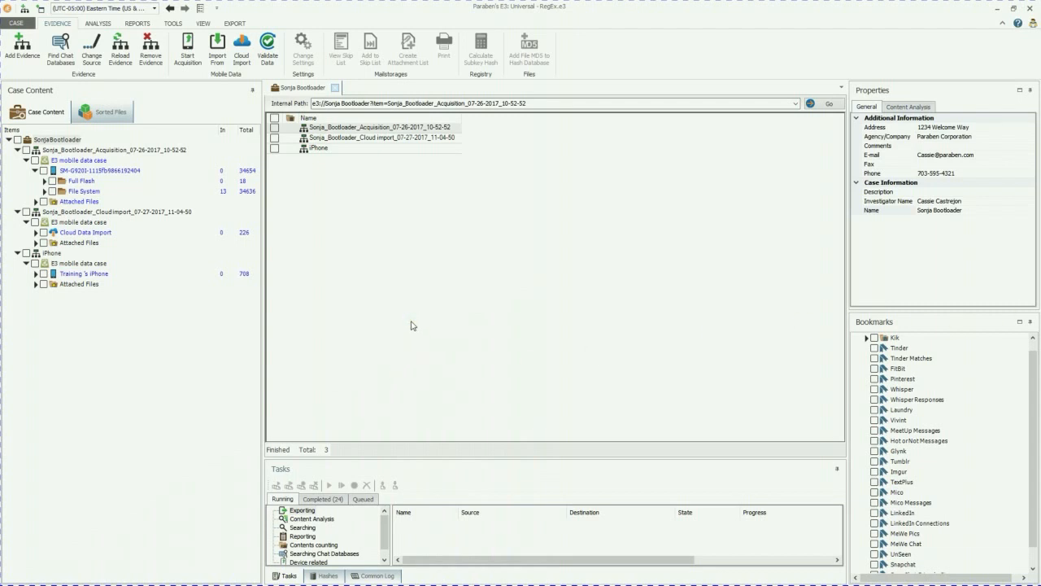
pyautogui.moveTo(411, 321)
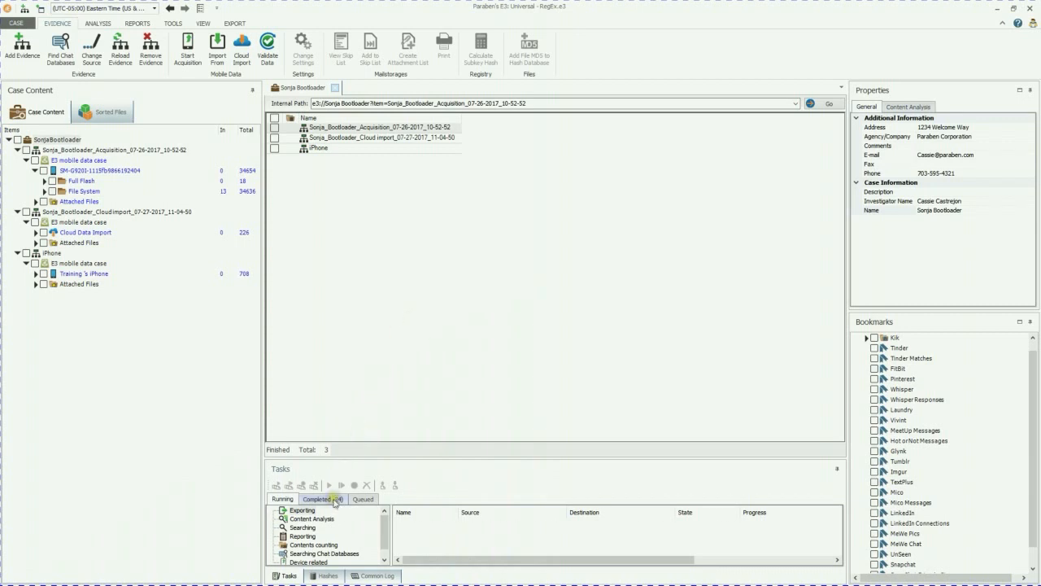
pyautogui.click(323, 498)
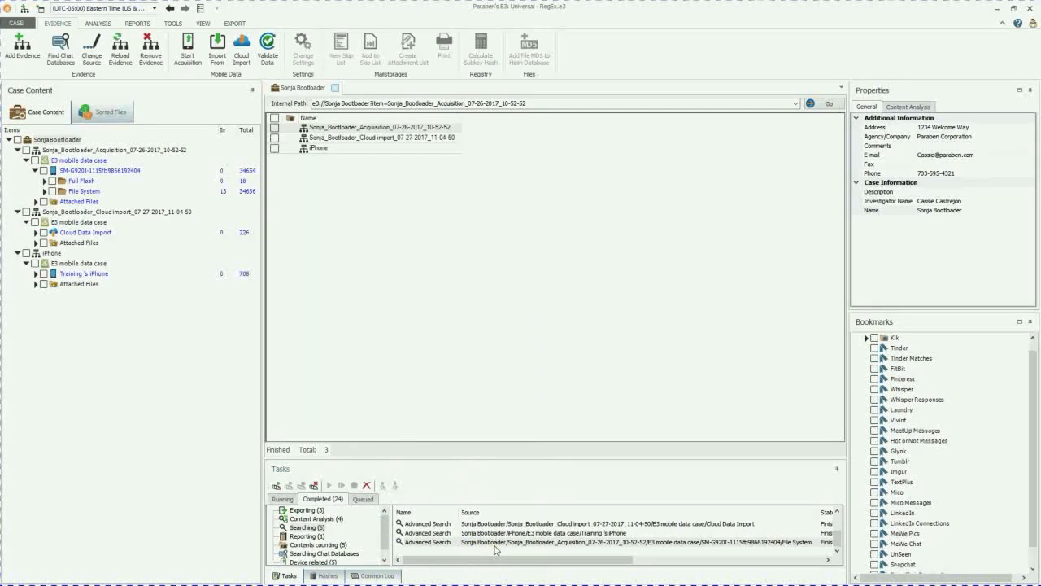
pyautogui.click(15, 23)
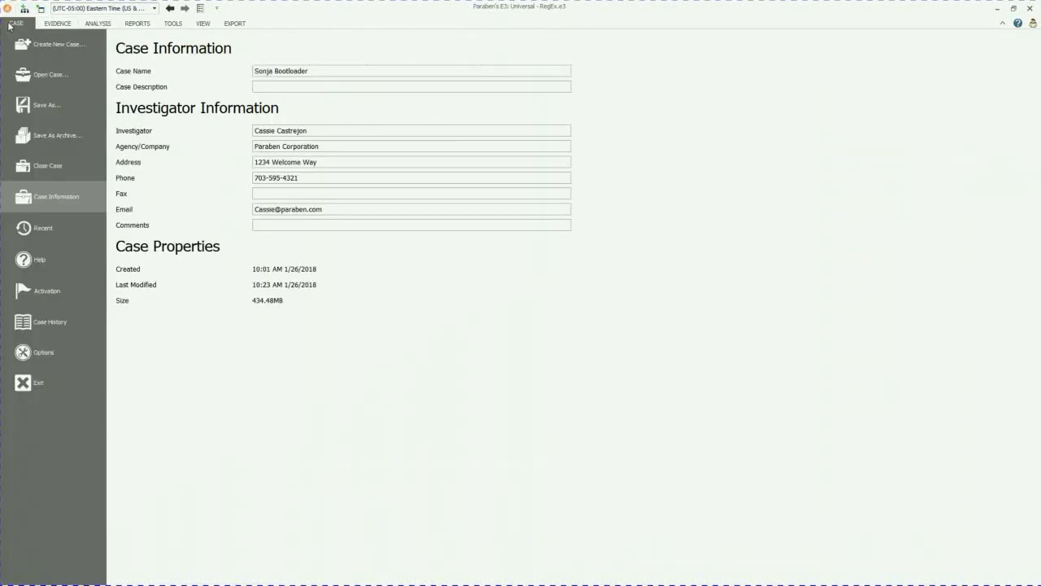
pyautogui.moveTo(315, 169)
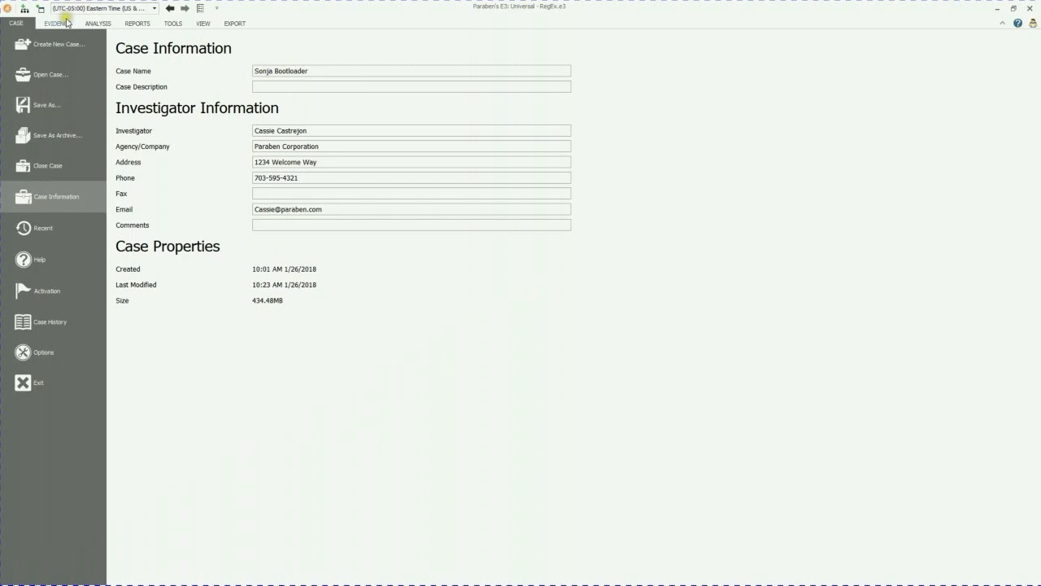
pyautogui.click(57, 23)
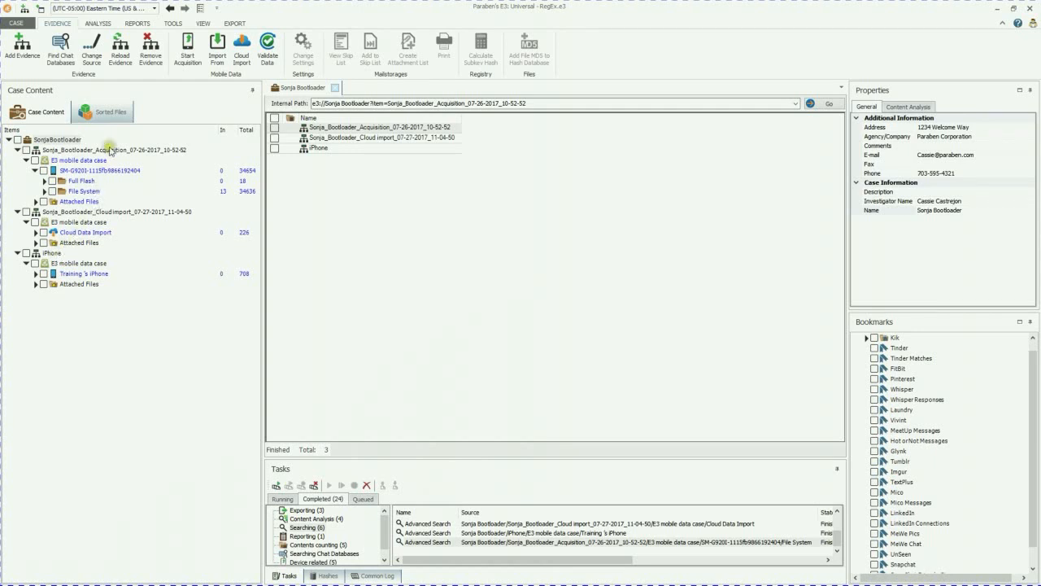
pyautogui.moveTo(102, 192)
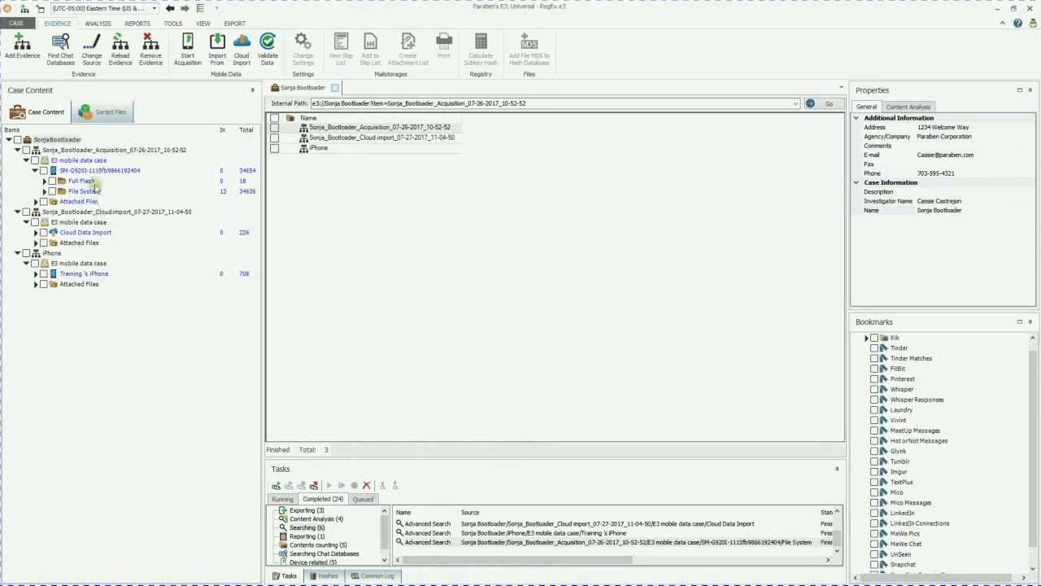
# - Show the ANALYSIS tools, browse the Content Analysis options, then close them
pyautogui.click(99, 23)
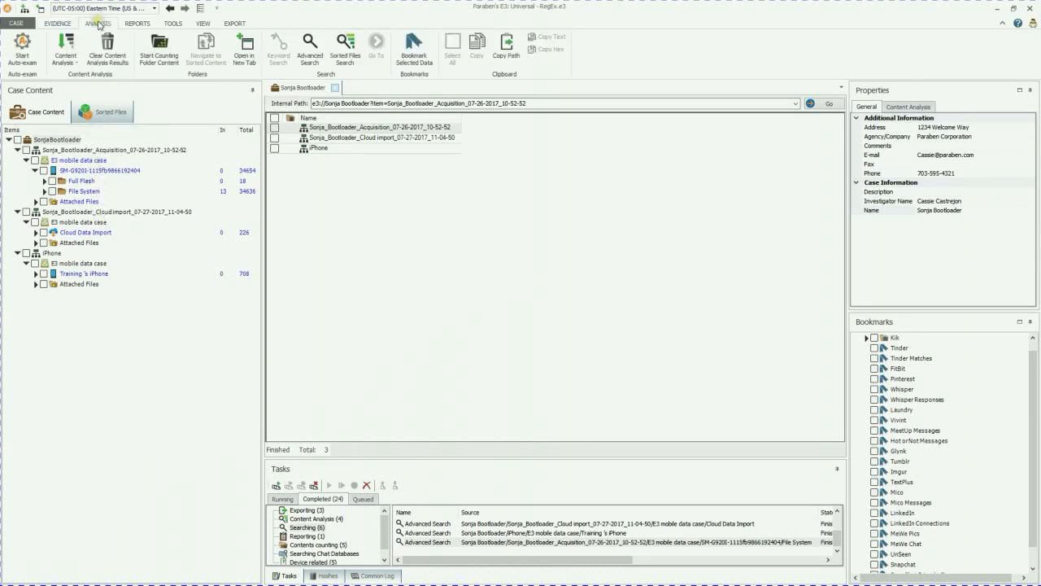
pyautogui.click(65, 48)
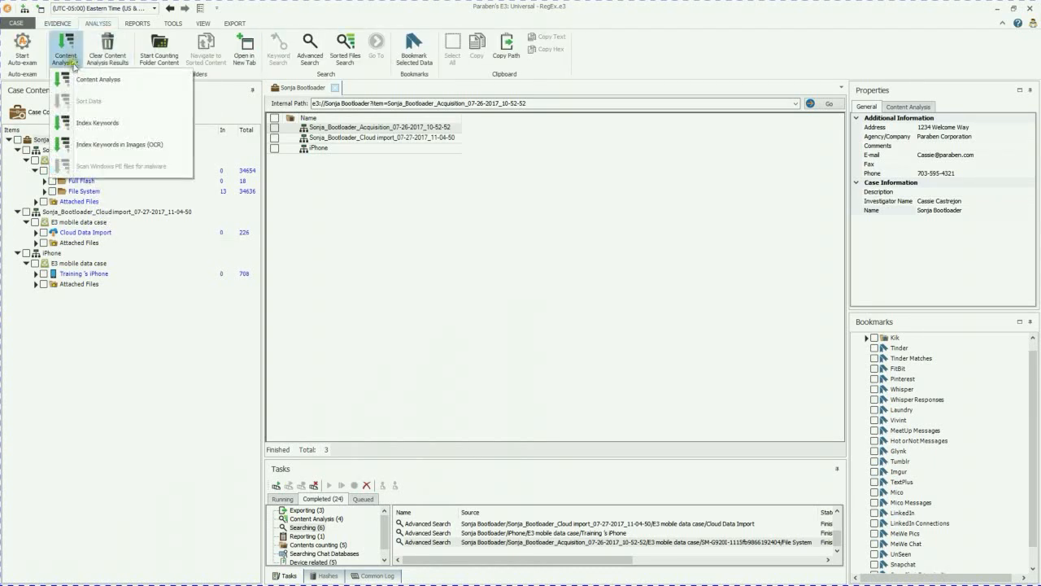
pyautogui.moveTo(97, 79)
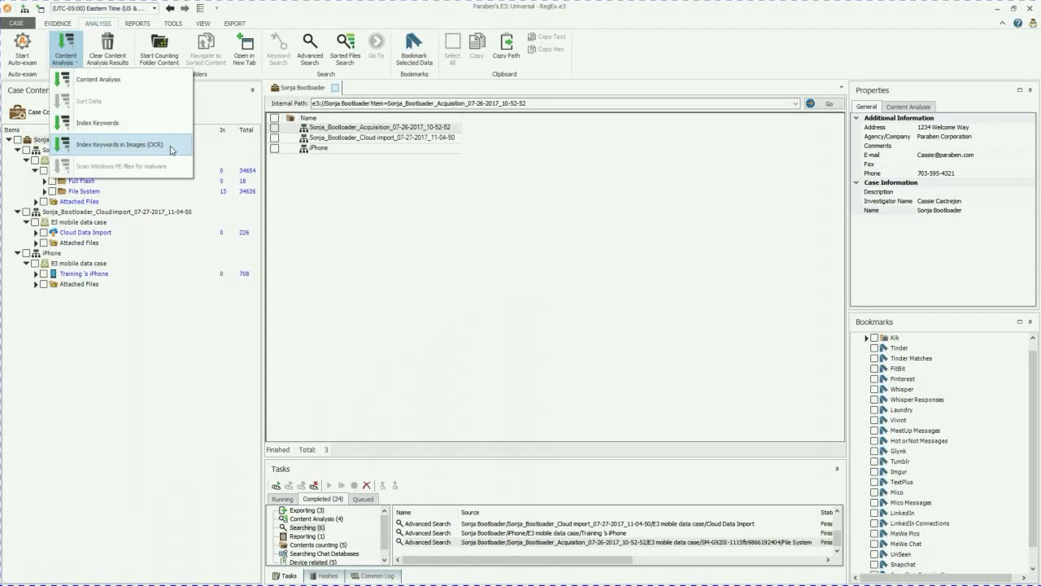
pyautogui.moveTo(185, 339)
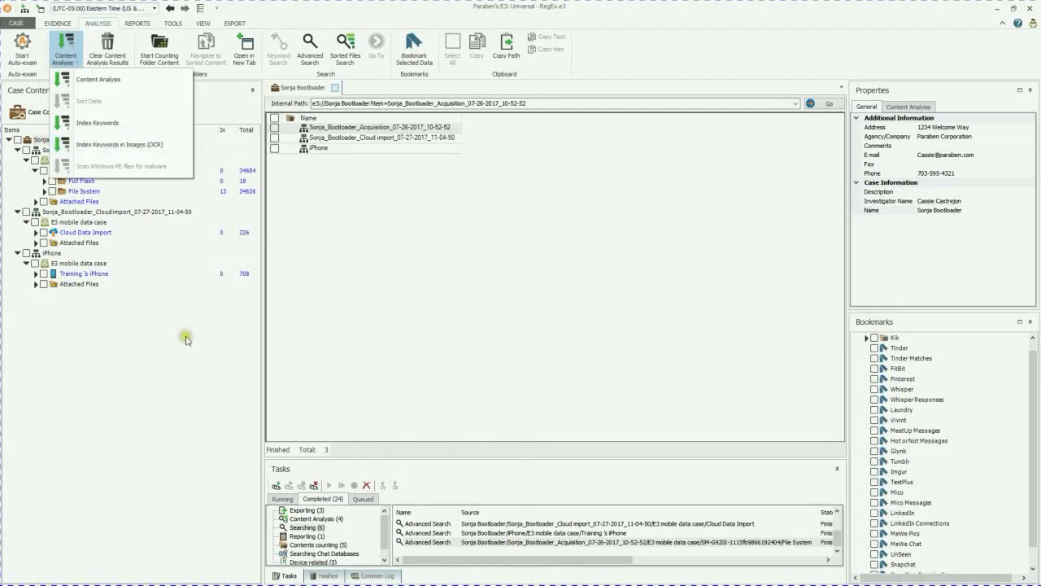
pyautogui.moveTo(215, 341)
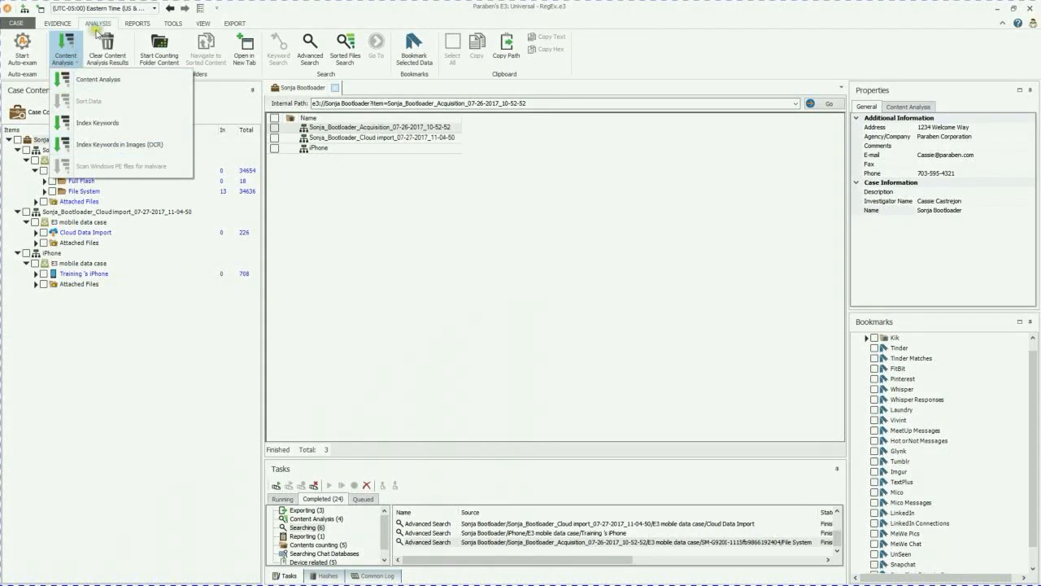
pyautogui.click(310, 47)
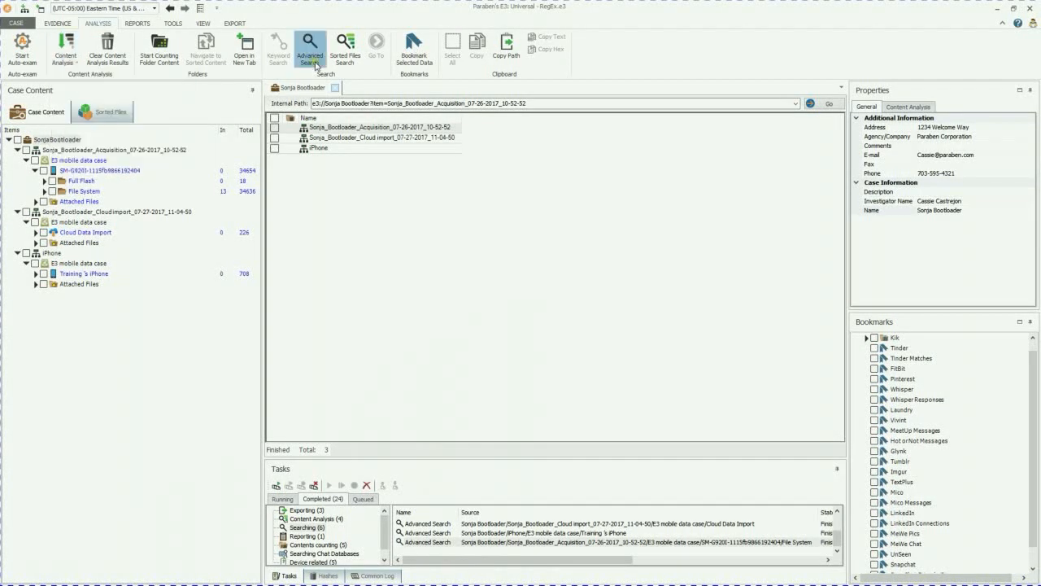
# - Start a regular-expression advanced search and browse the phone, postal and identifier templates
pyautogui.click(310, 47)
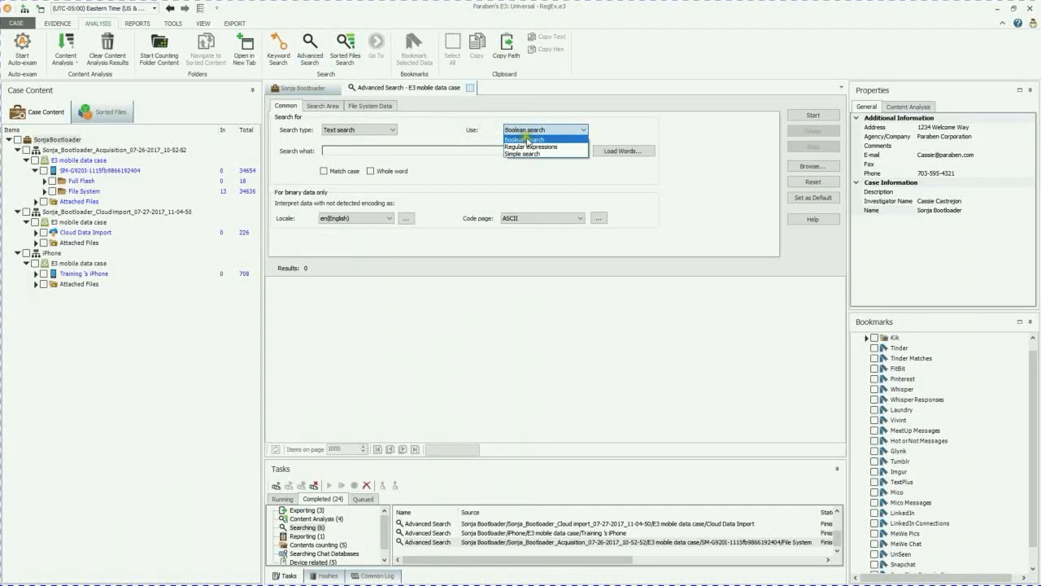
pyautogui.click(530, 146)
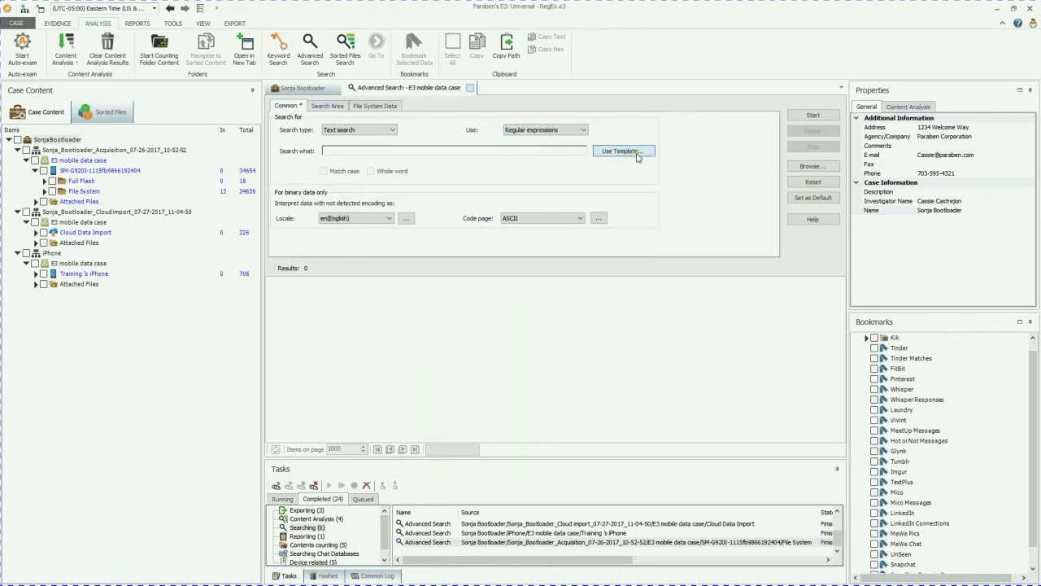
pyautogui.click(623, 152)
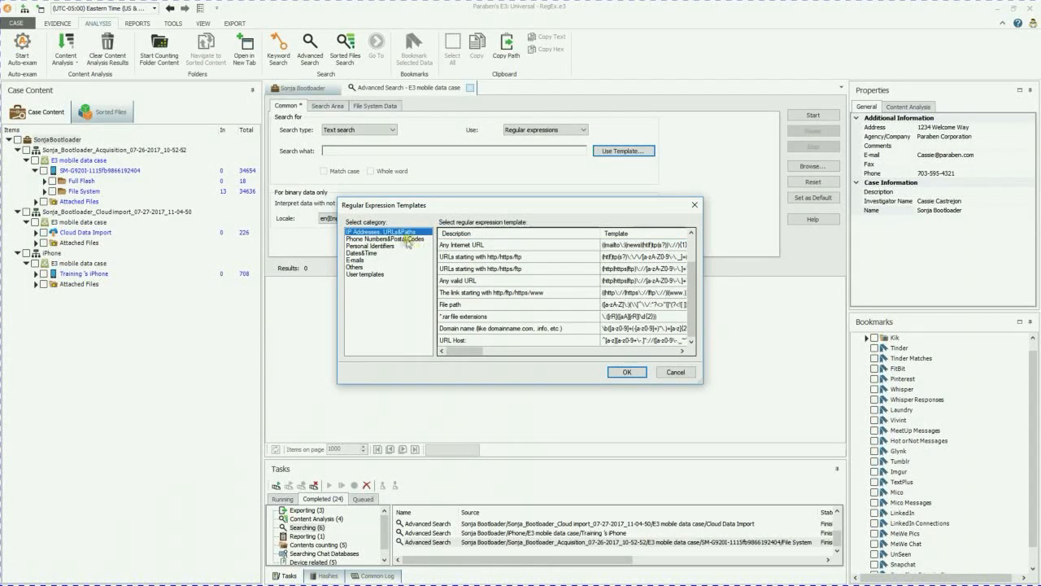
pyautogui.click(386, 239)
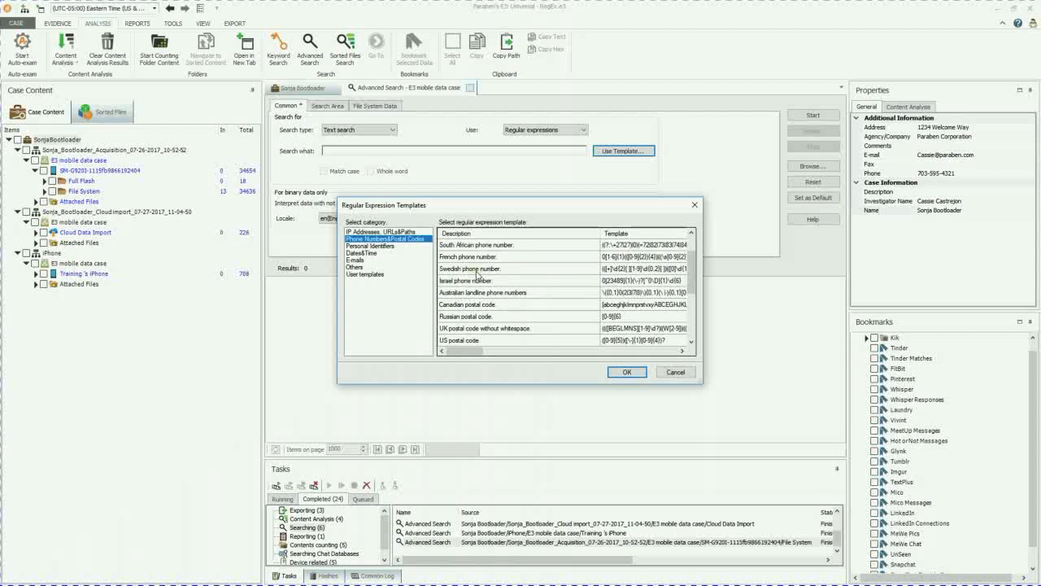
pyautogui.scroll(-3)
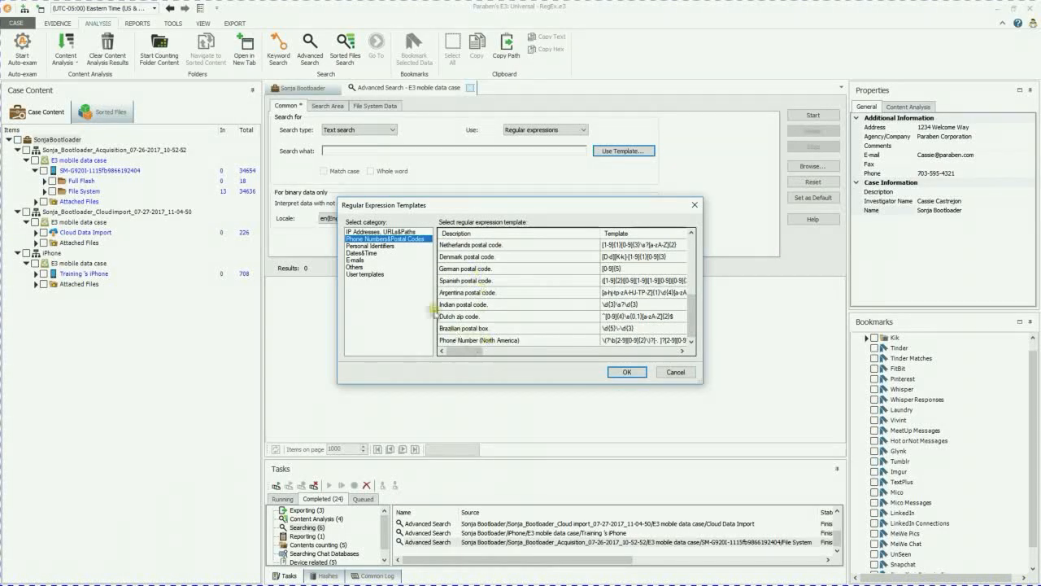
pyautogui.click(376, 245)
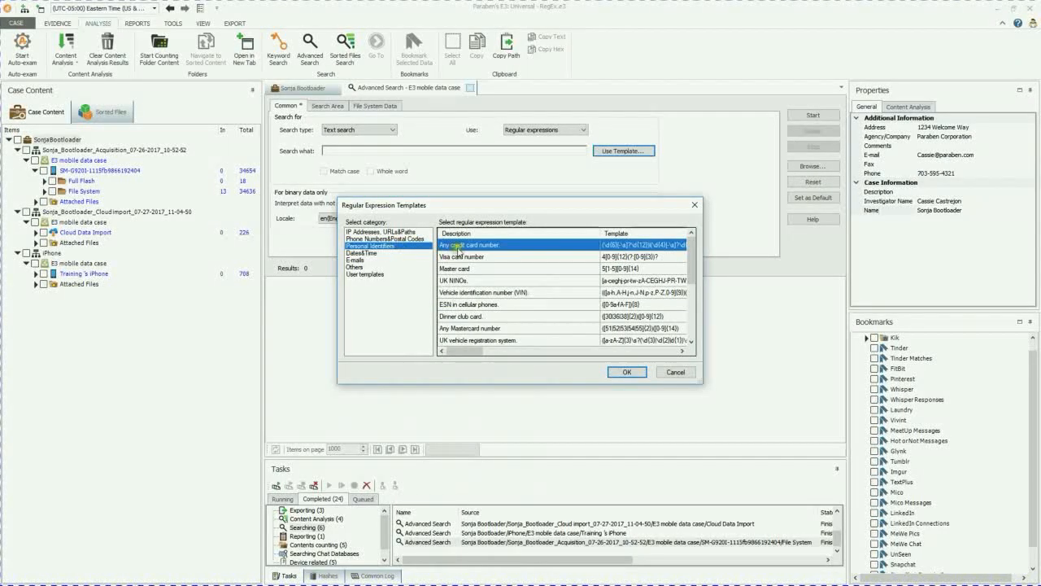
pyautogui.scroll(-3)
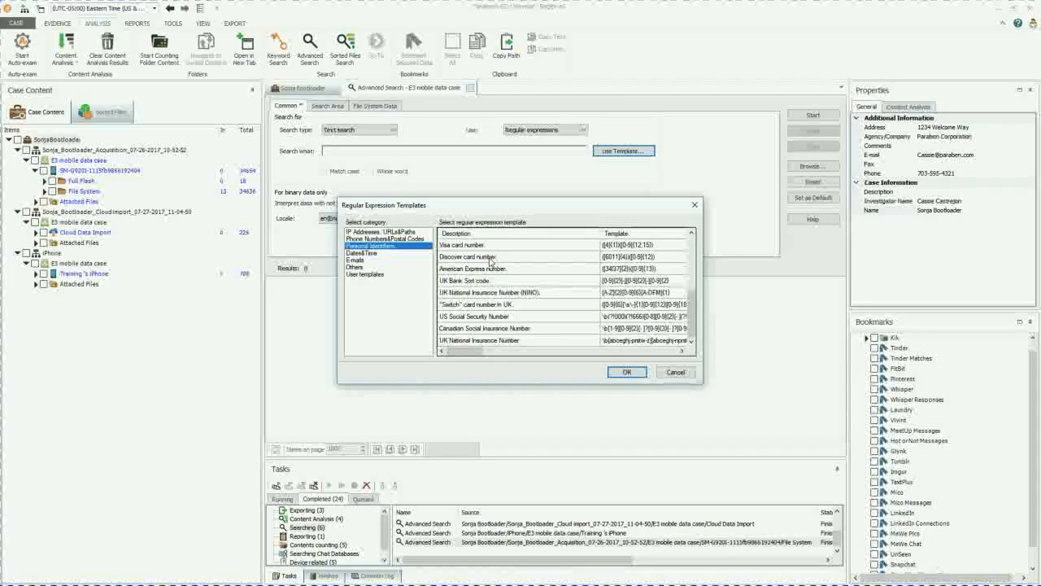
# - Browse the date, e-mail, Others and user-defined templates, then pick Any Internet URL
pyautogui.click(361, 253)
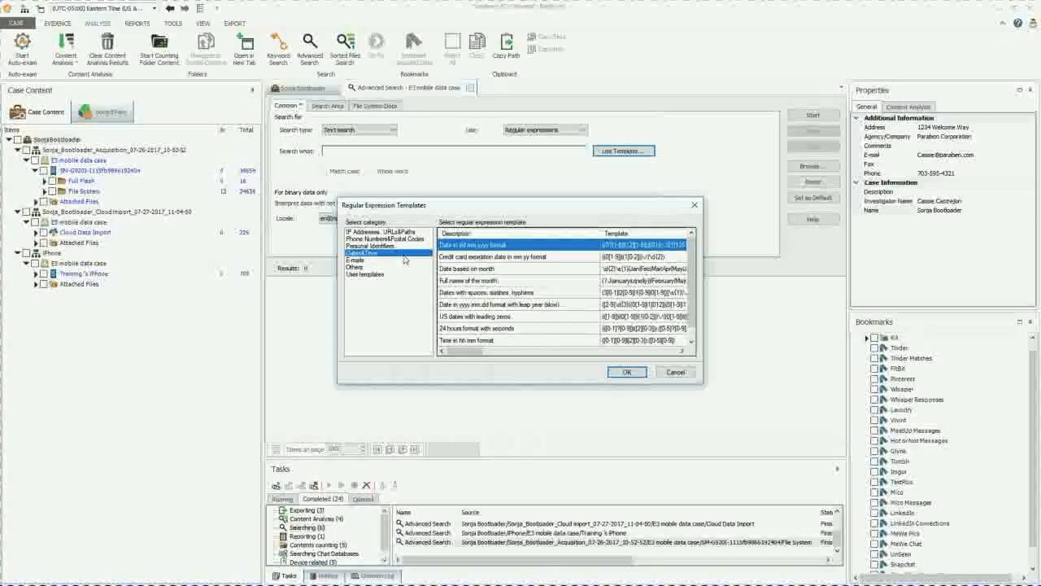
pyautogui.click(355, 266)
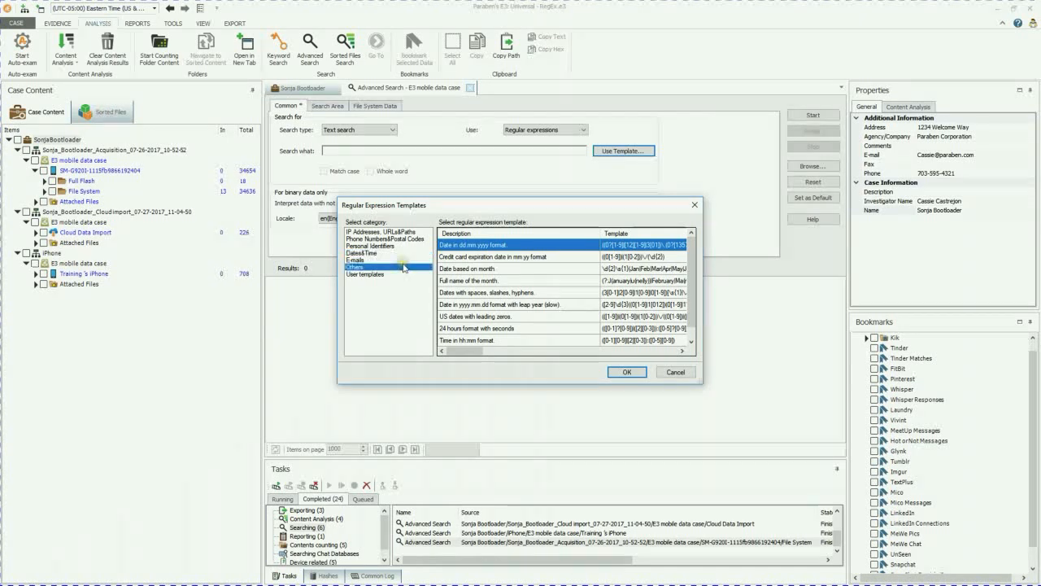
pyautogui.click(354, 260)
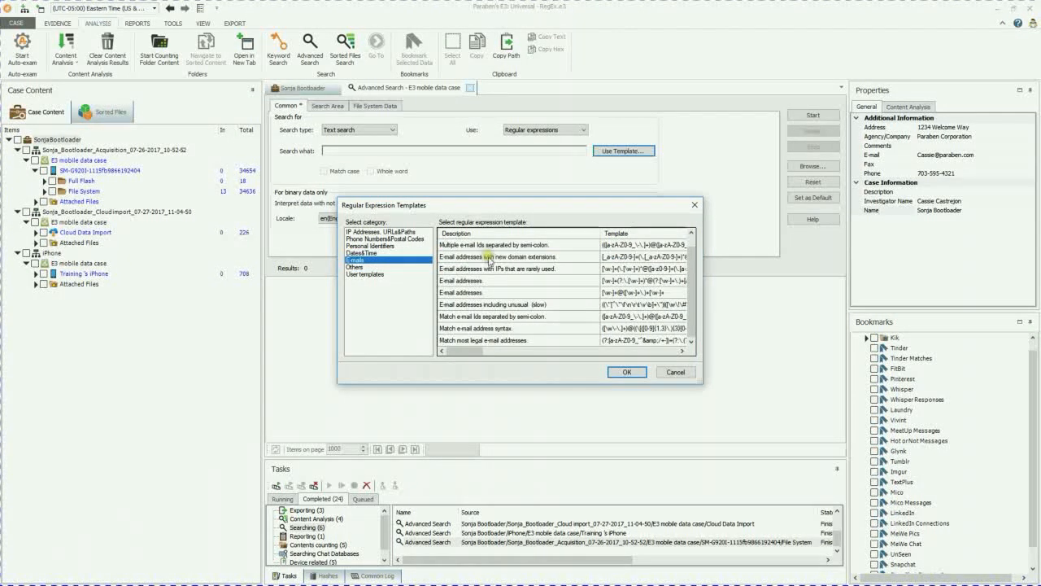
pyautogui.click(354, 267)
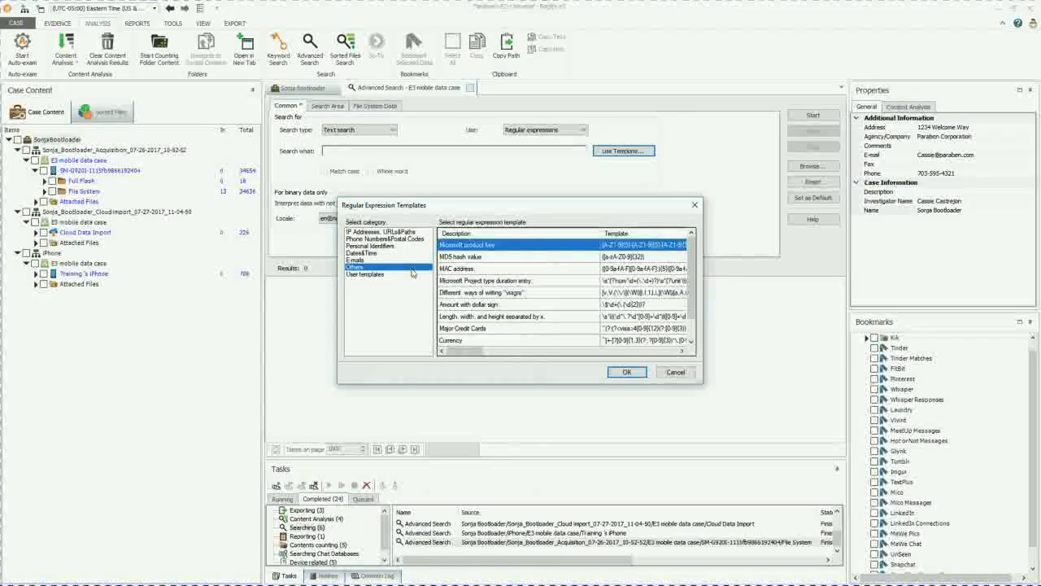
pyautogui.click(366, 274)
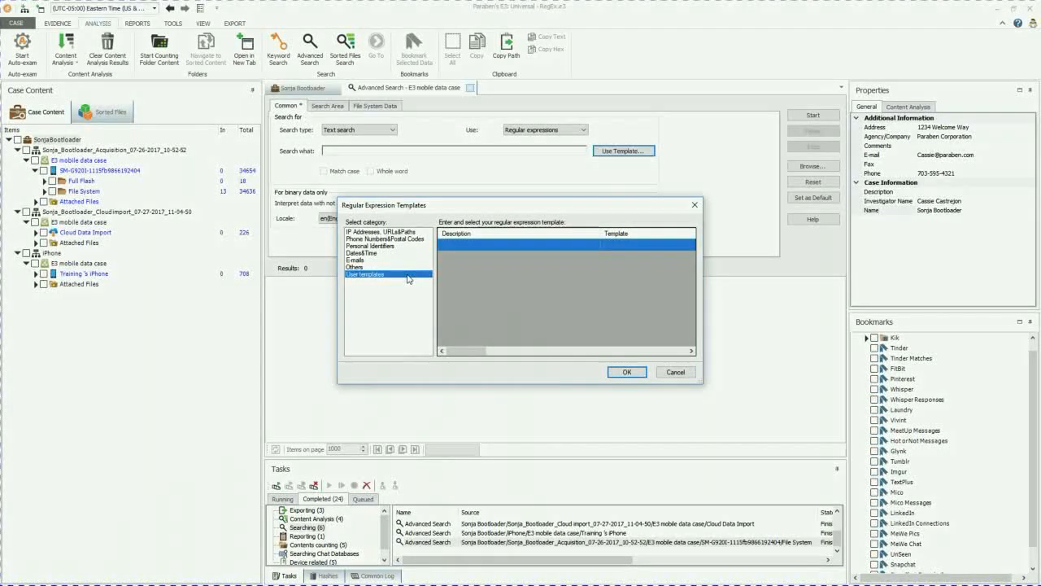
pyautogui.click(385, 239)
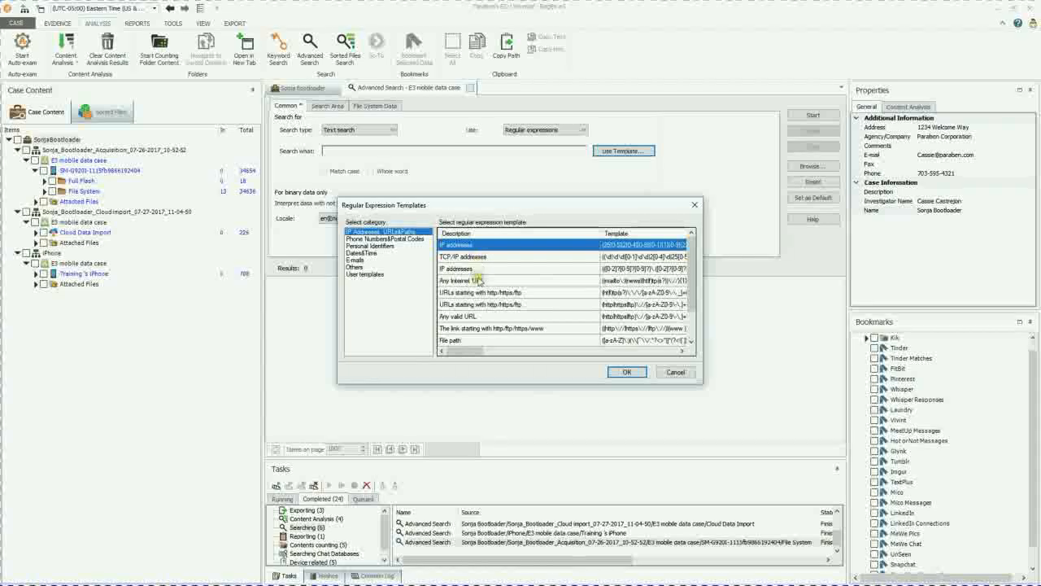
pyautogui.click(626, 372)
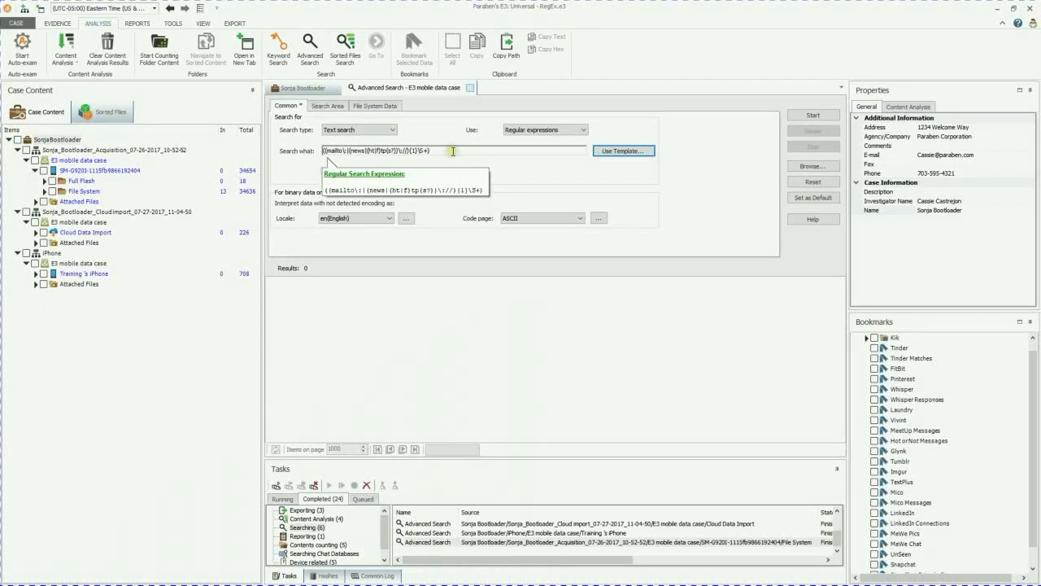
# - Tick SQLite databases and Chat databases in the recursive Search Area
pyautogui.click(327, 106)
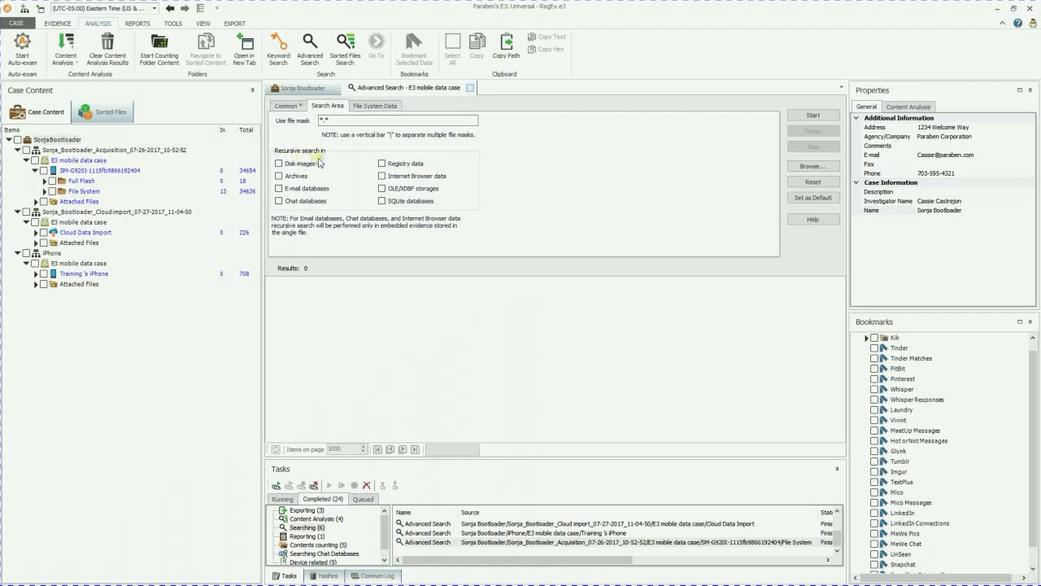
pyautogui.moveTo(336, 177)
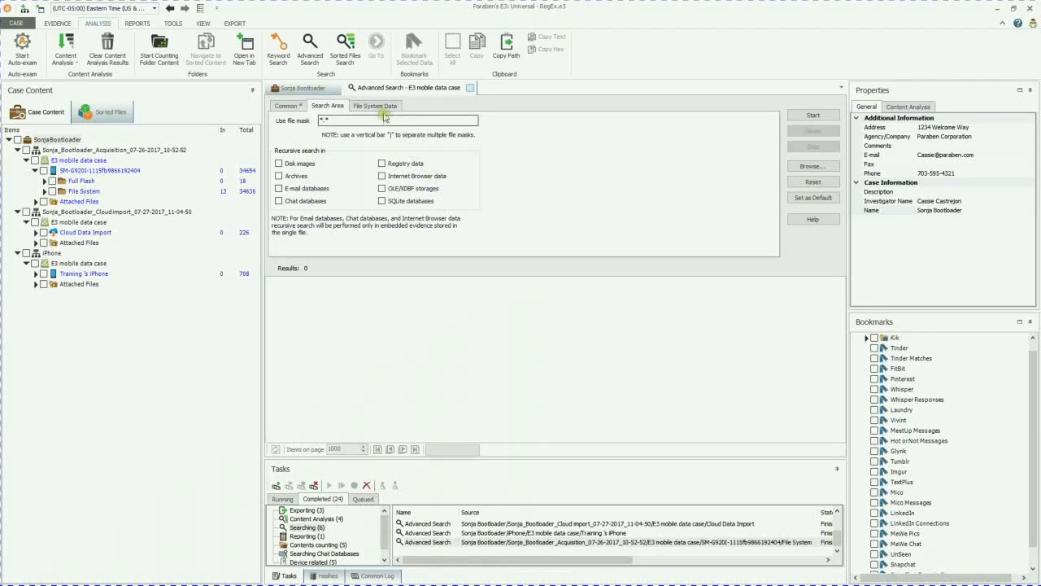
pyautogui.click(380, 201)
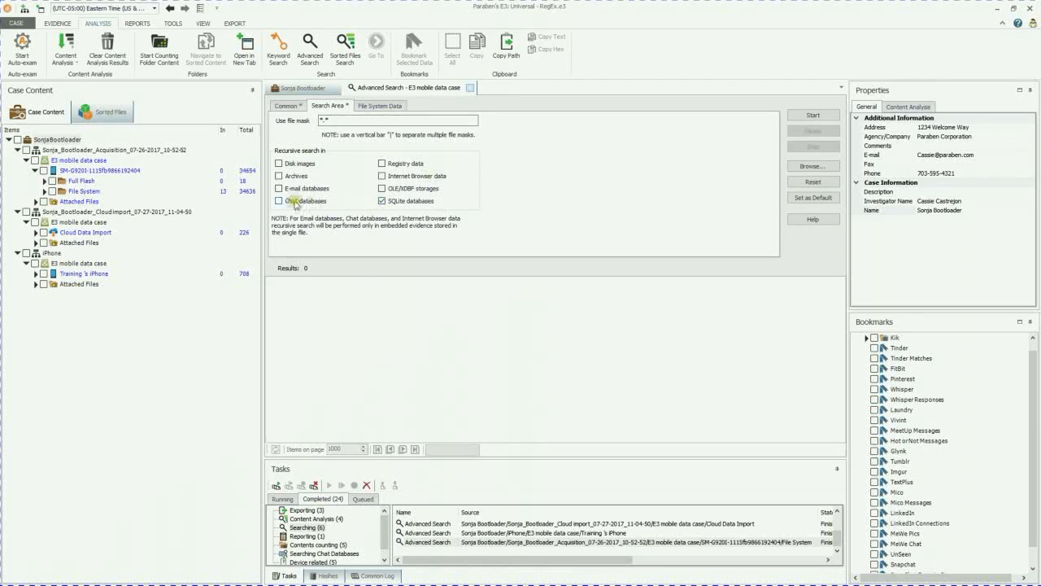
pyautogui.click(277, 201)
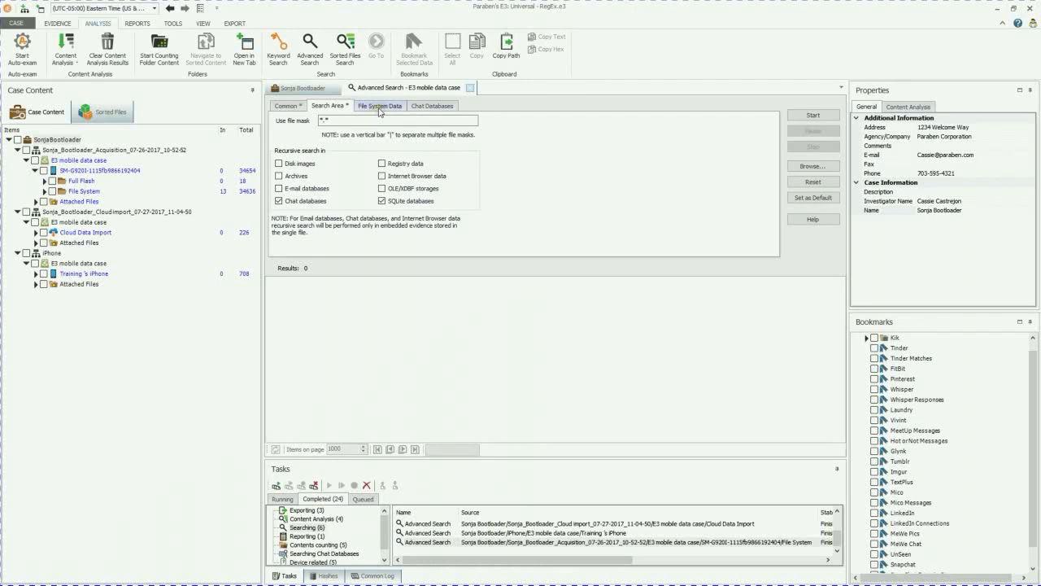
# - Add disk images, archives, e-mail, browser and registry data, plus OCR text from images
pyautogui.click(380, 106)
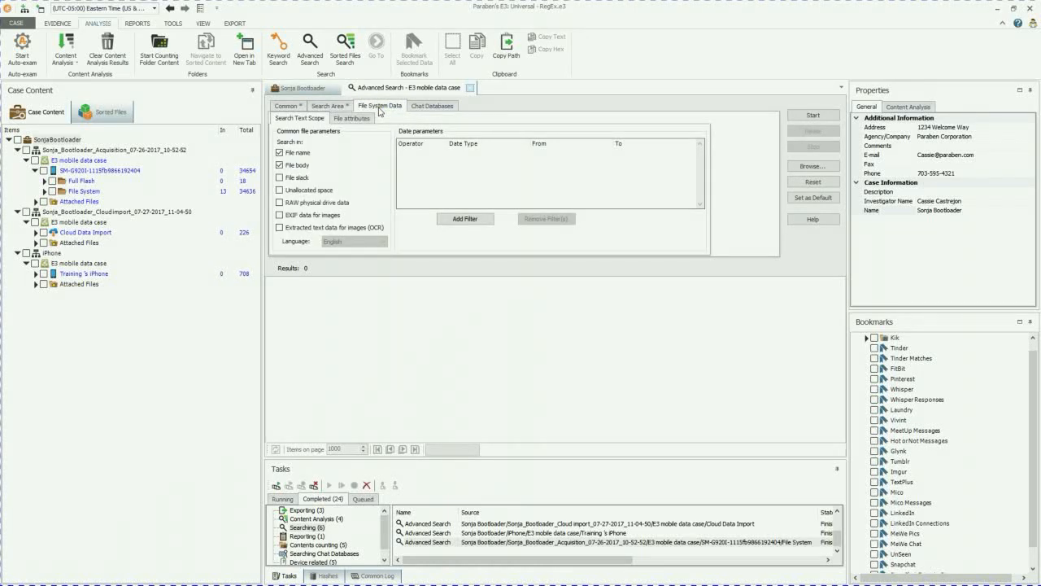
pyautogui.click(327, 106)
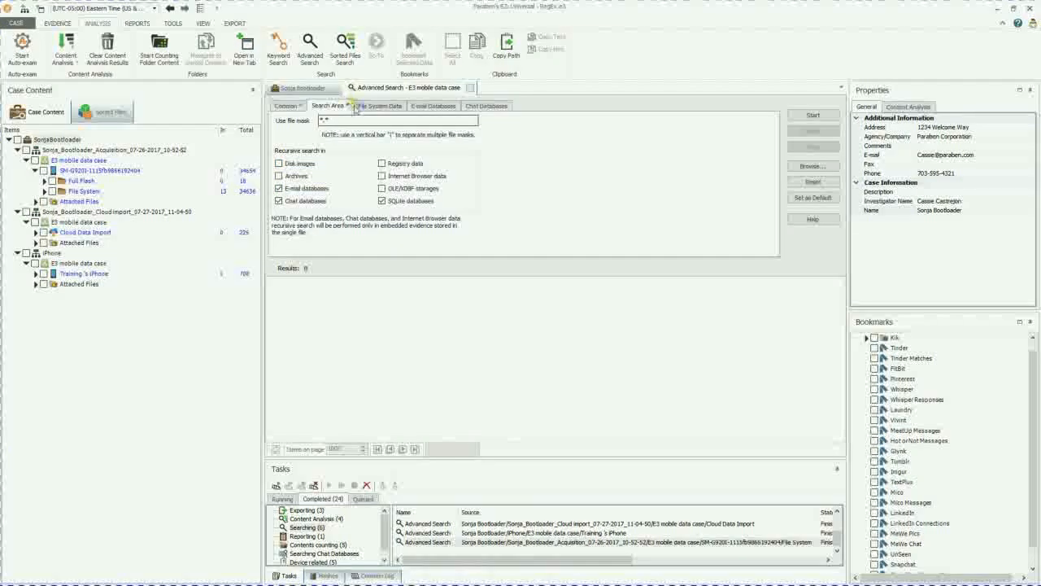
pyautogui.click(392, 164)
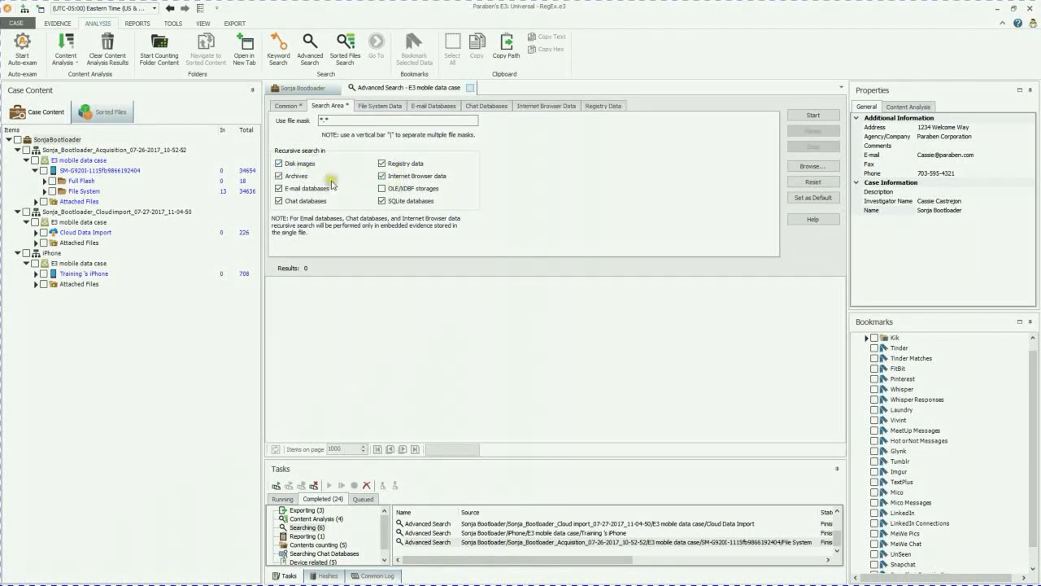
pyautogui.click(379, 105)
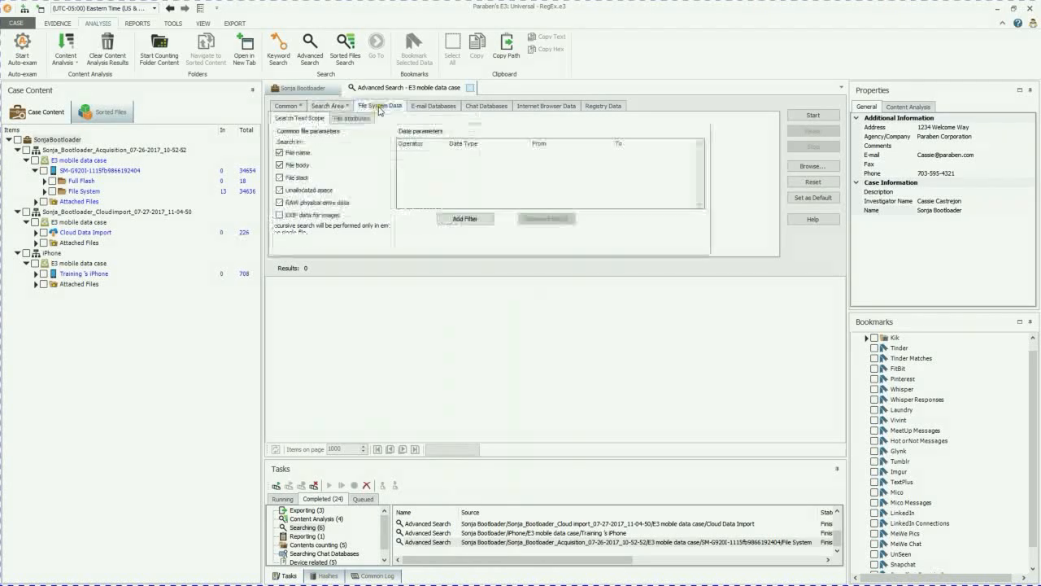
pyautogui.click(351, 117)
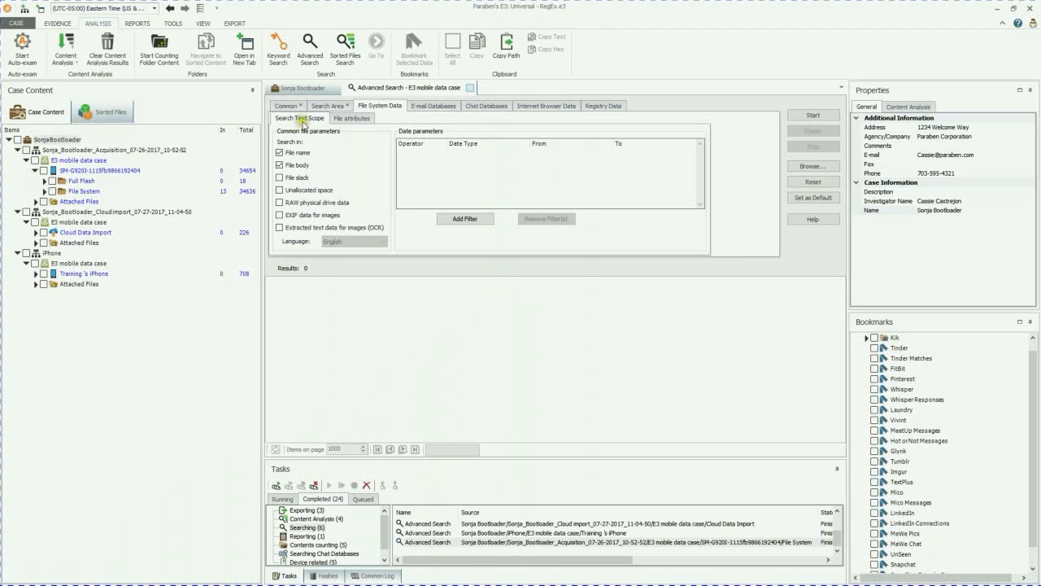
pyautogui.click(280, 153)
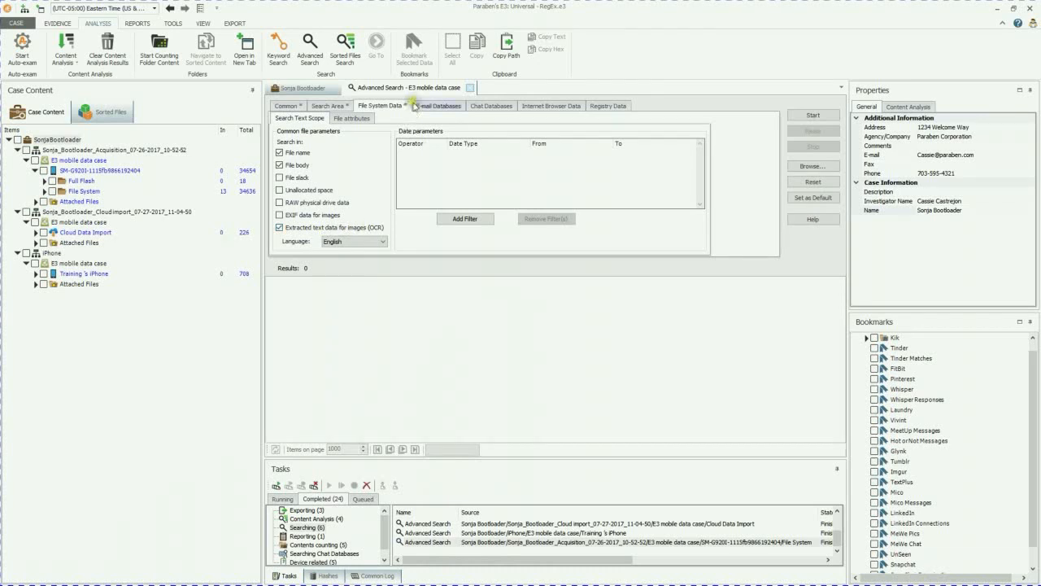
# - Review the attribute filters and the e-mail, chat, browser and registry search options
pyautogui.click(351, 118)
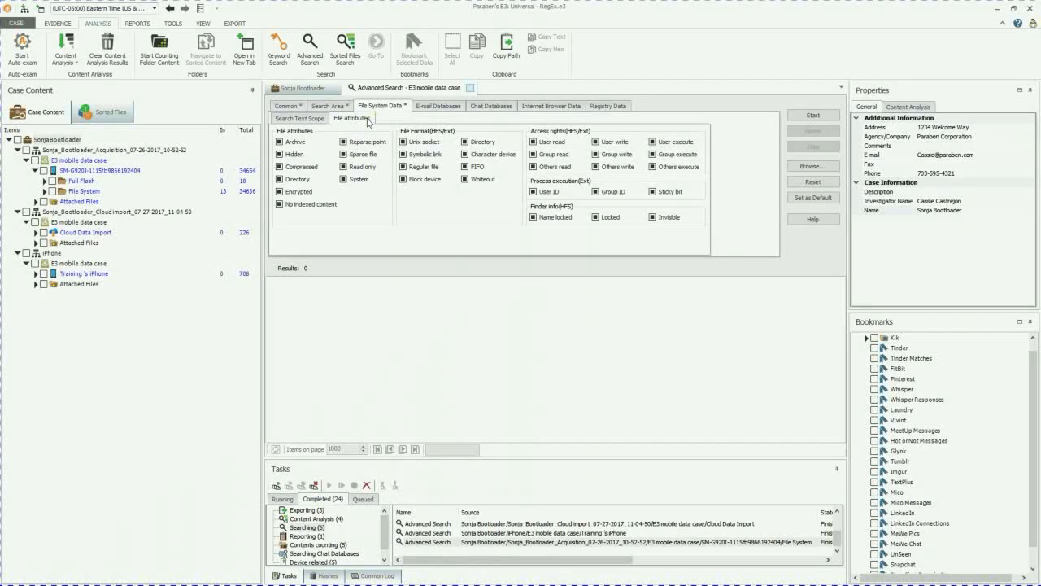
pyautogui.click(438, 106)
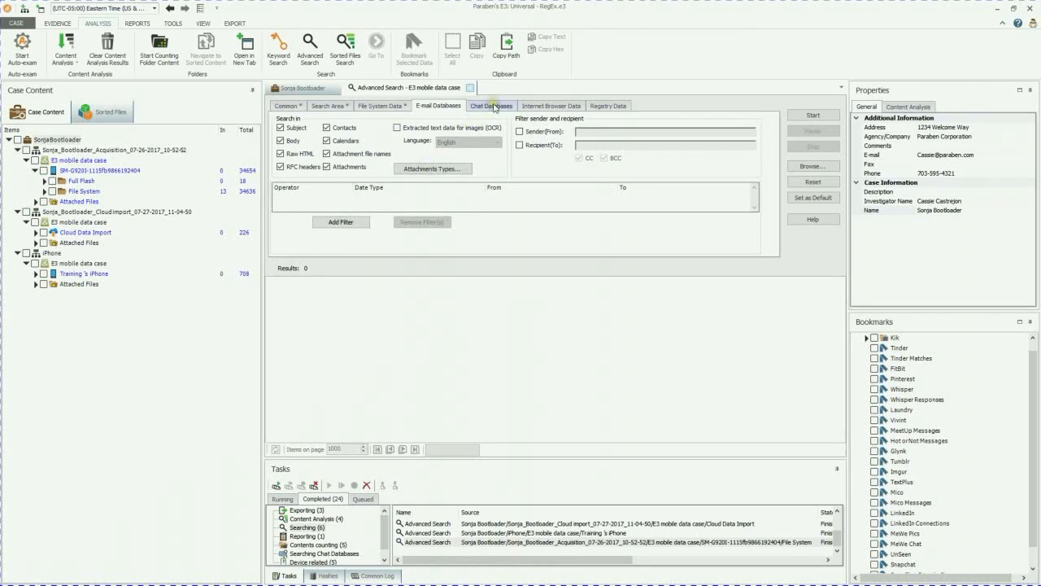
pyautogui.click(490, 105)
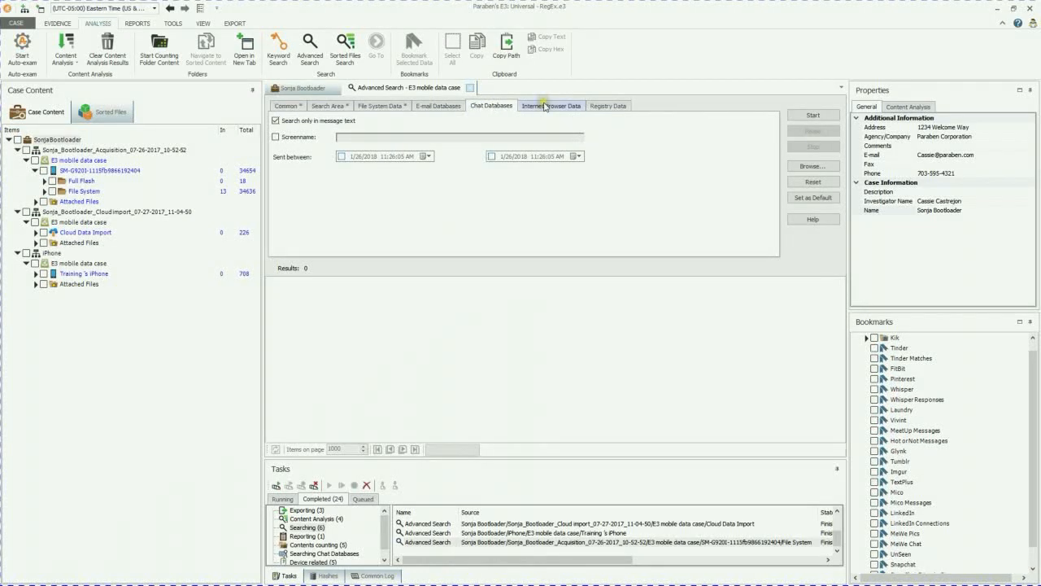
pyautogui.click(551, 105)
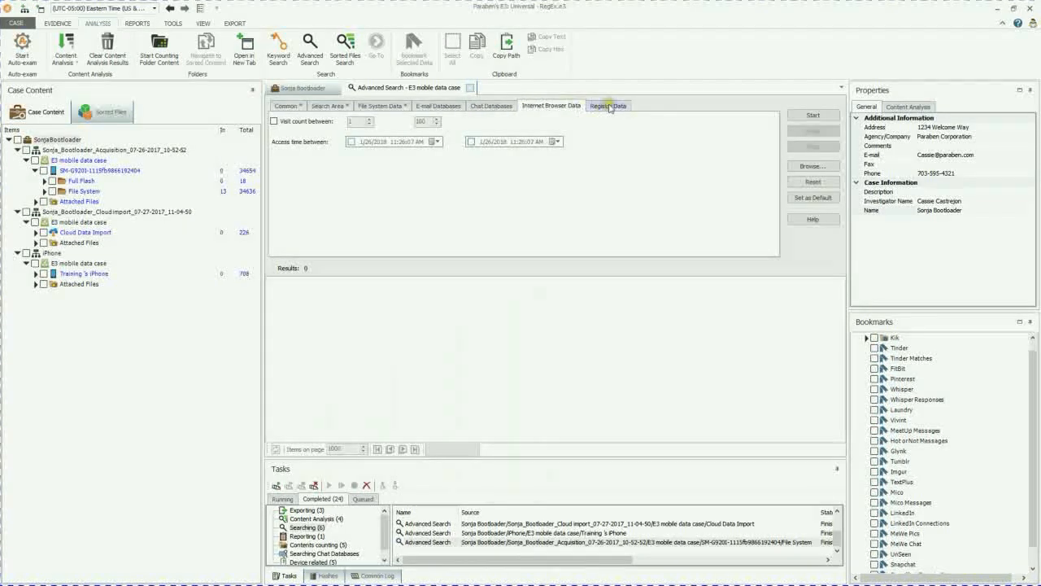
pyautogui.click(608, 105)
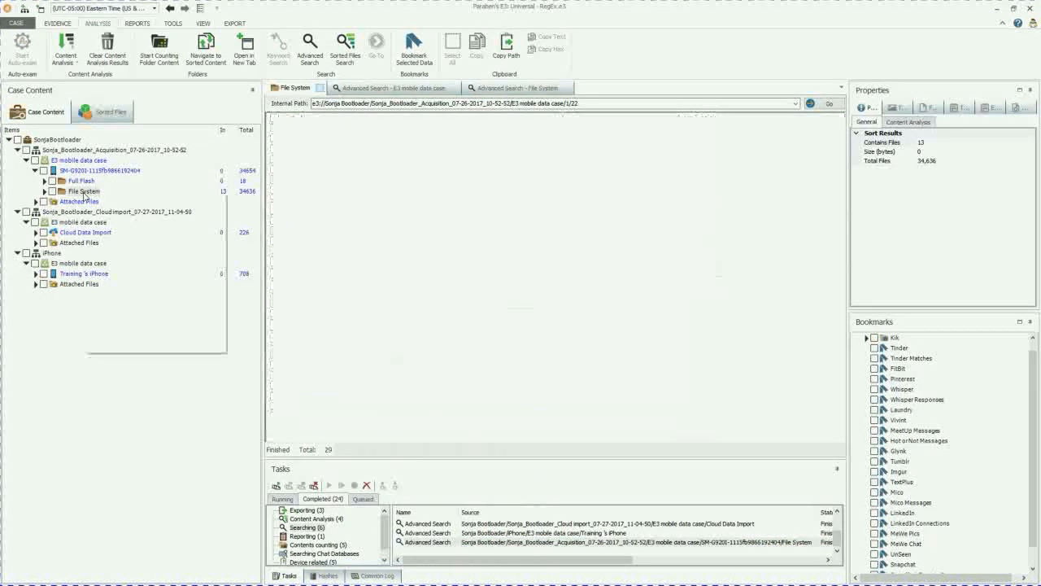
# - Open the File System Advanced Search task showing 29,501 e-mail regex hits
pyautogui.rightClick(84, 191)
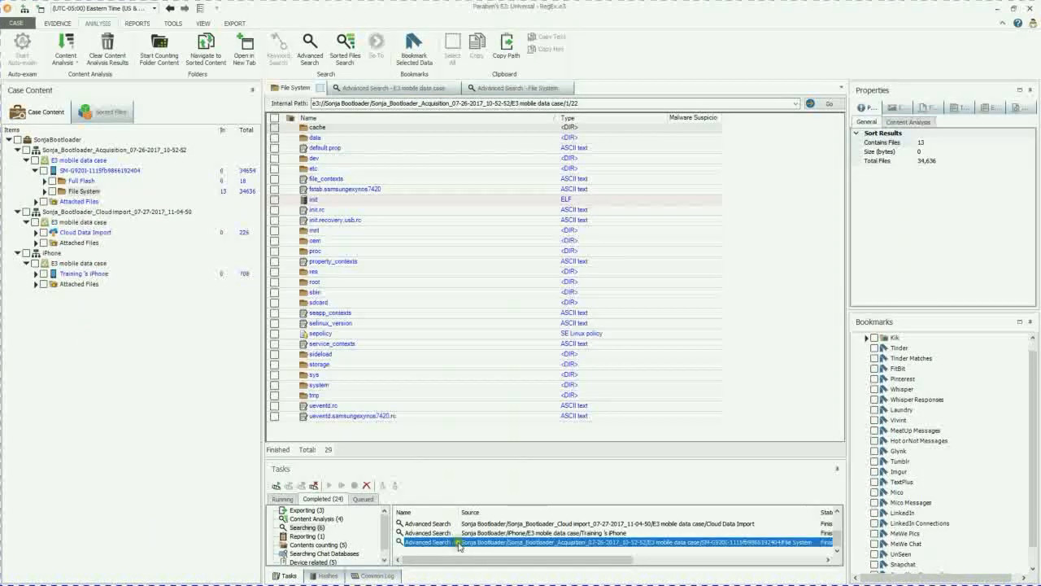
pyautogui.click(523, 87)
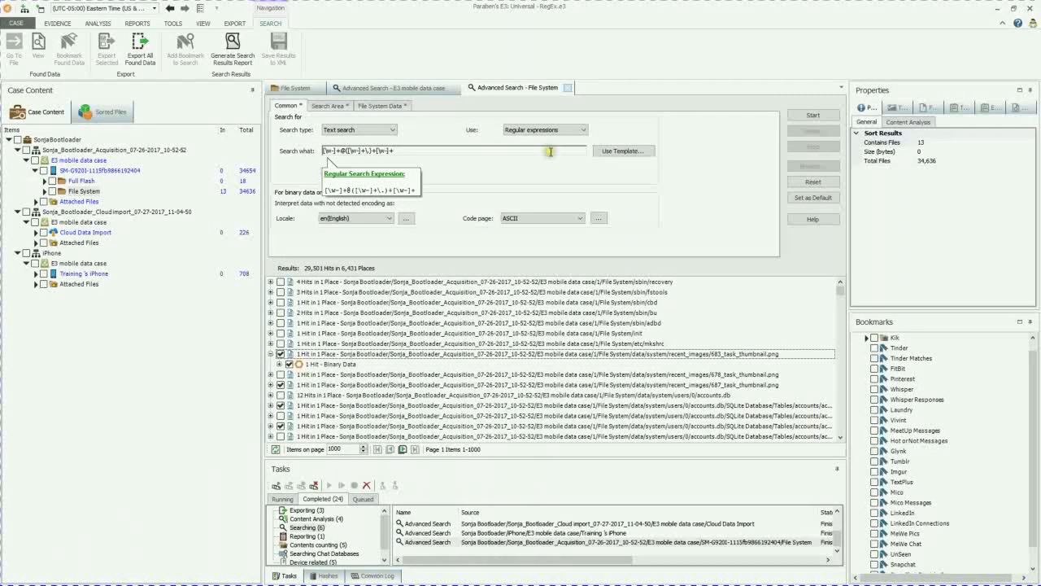
# - Review the search's regex templates, Search Area and File System Data settings
pyautogui.click(624, 150)
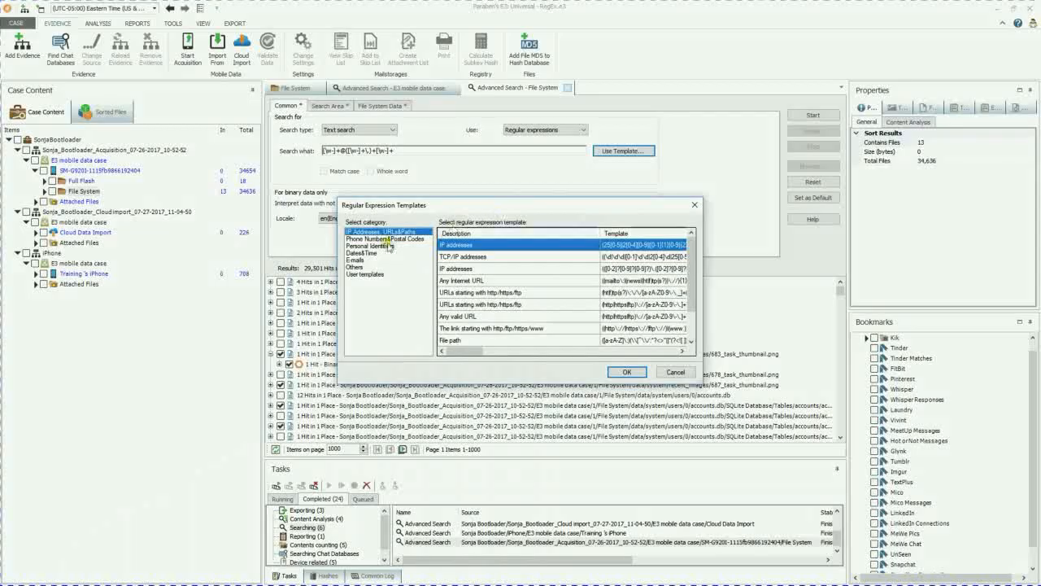
pyautogui.click(368, 253)
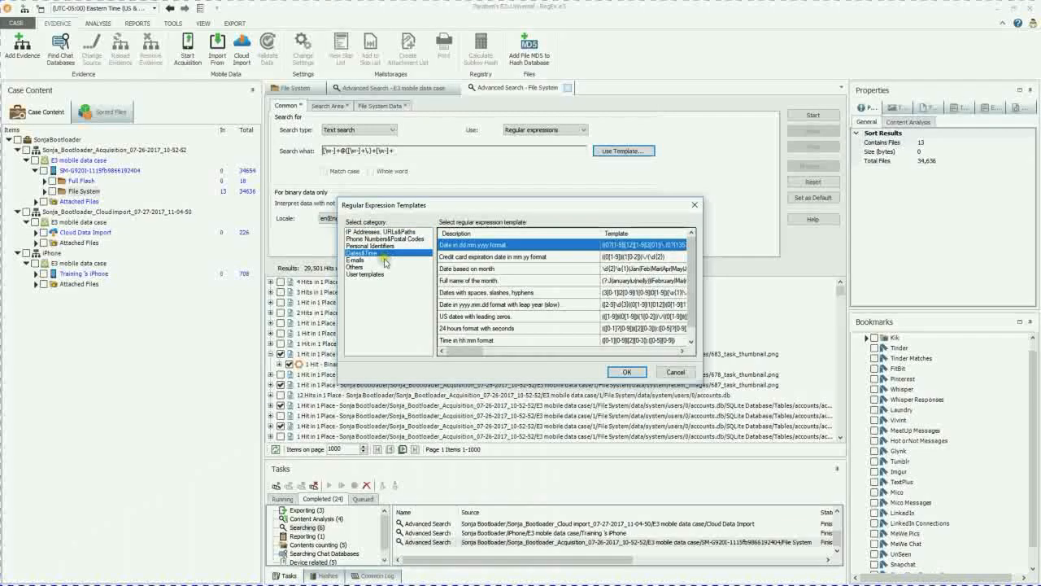
pyautogui.click(353, 260)
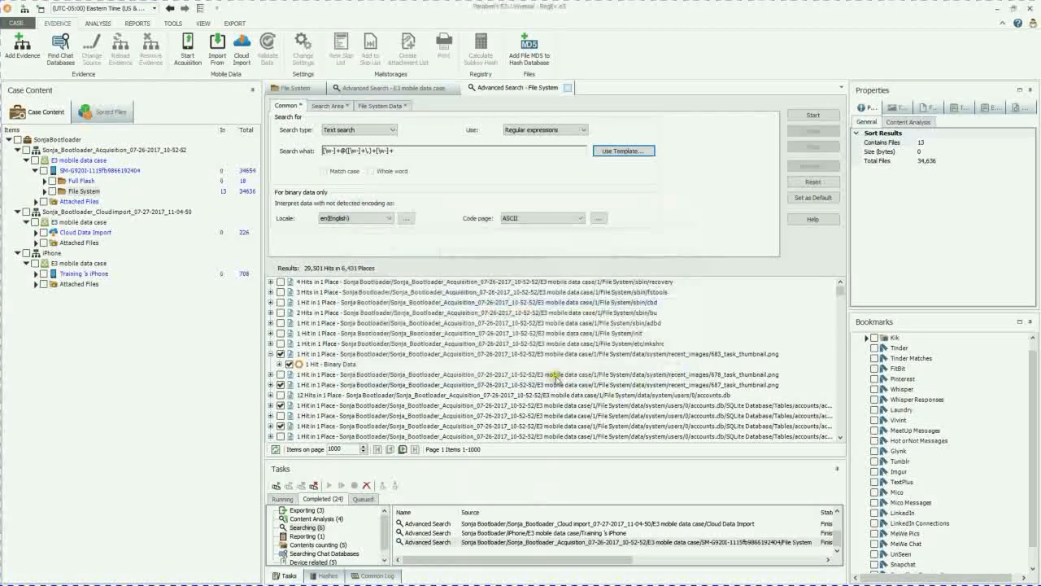
pyautogui.click(330, 106)
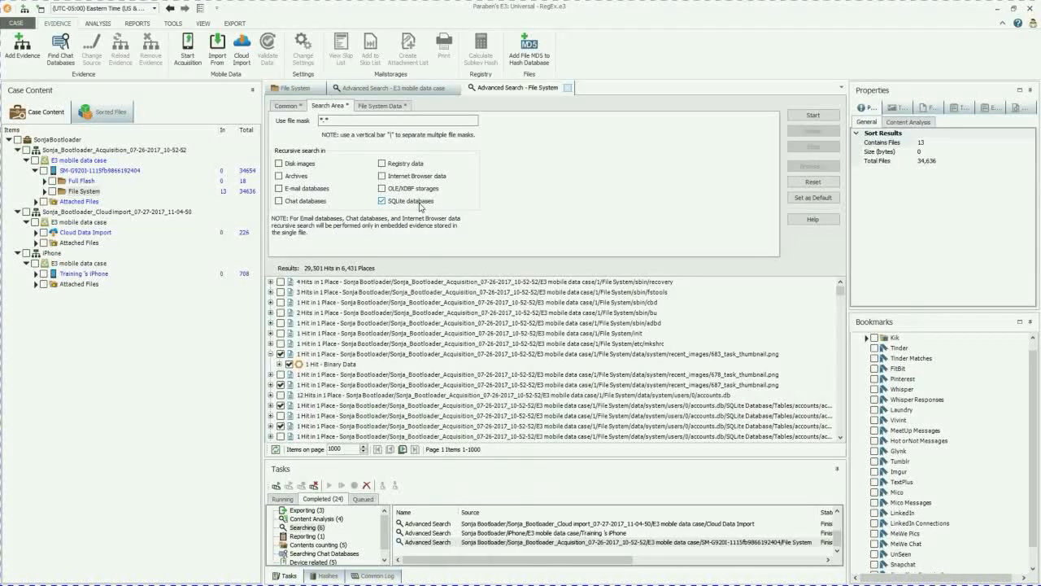
pyautogui.click(382, 106)
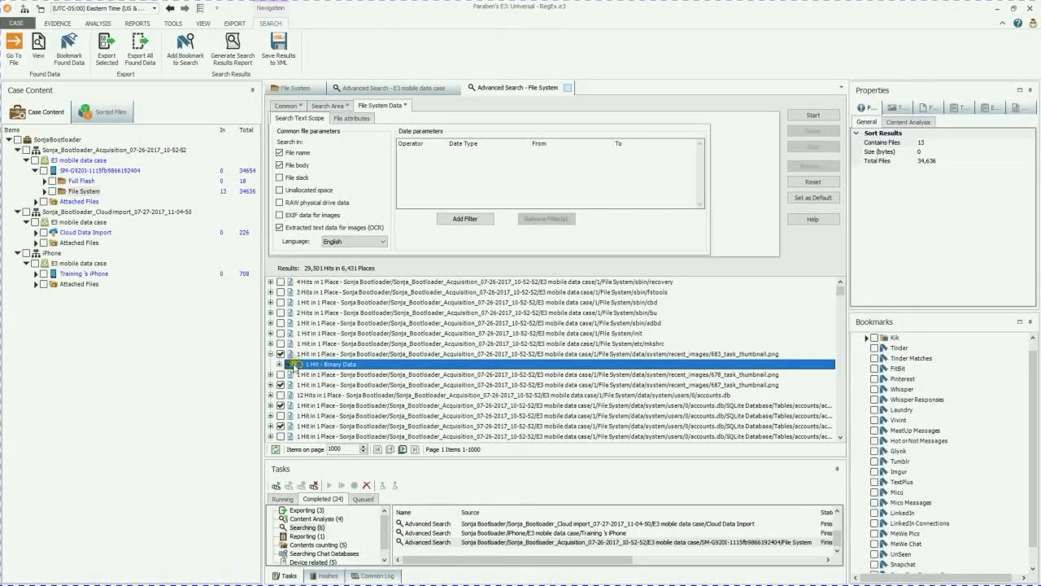
# - Trace the 683_task_thumbnail.png hit to position 22337 and review its General and Content Analysis properties
pyautogui.click(272, 364)
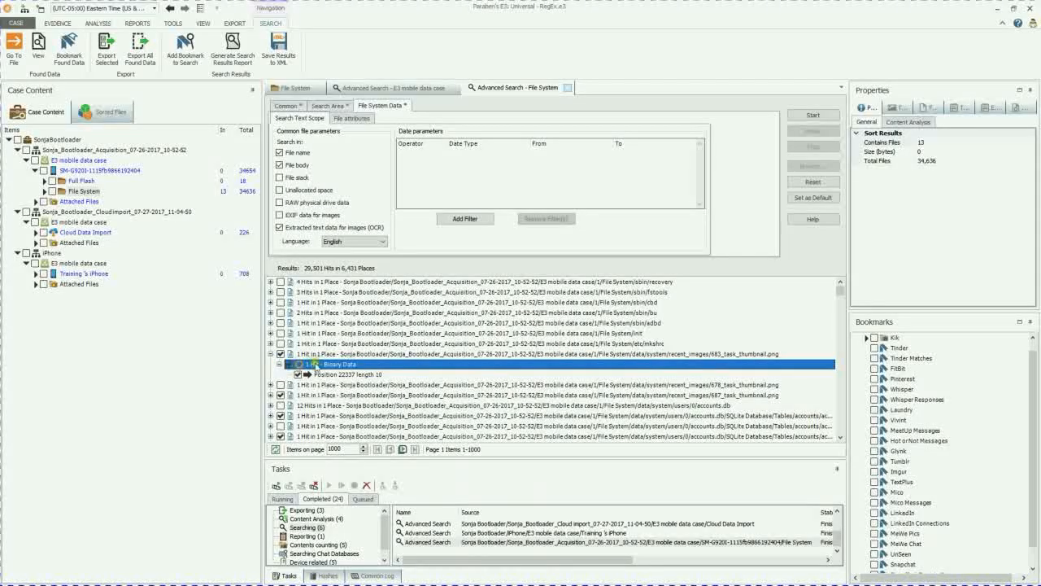
pyautogui.click(348, 374)
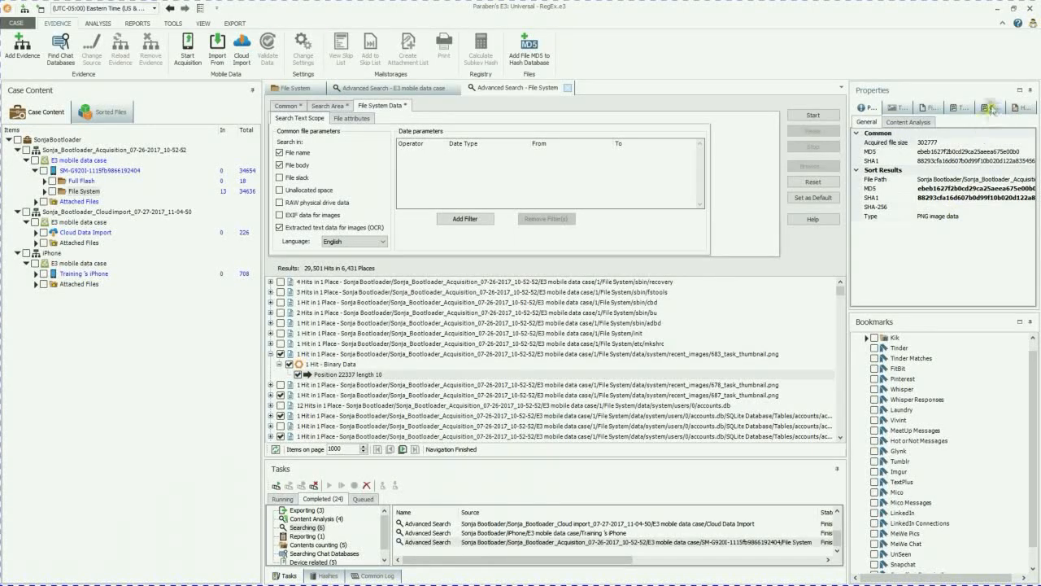
pyautogui.click(961, 107)
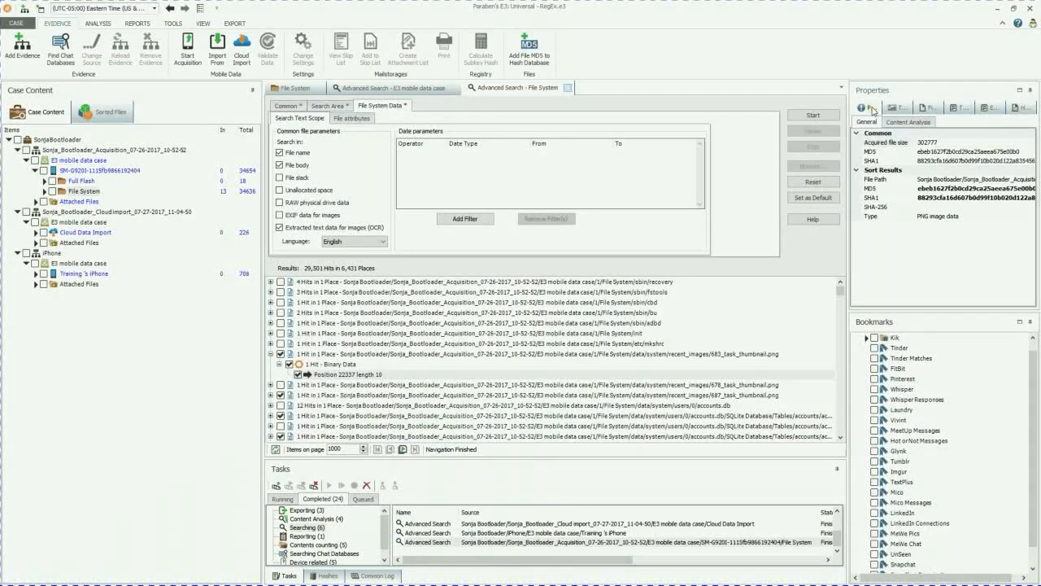
pyautogui.click(908, 121)
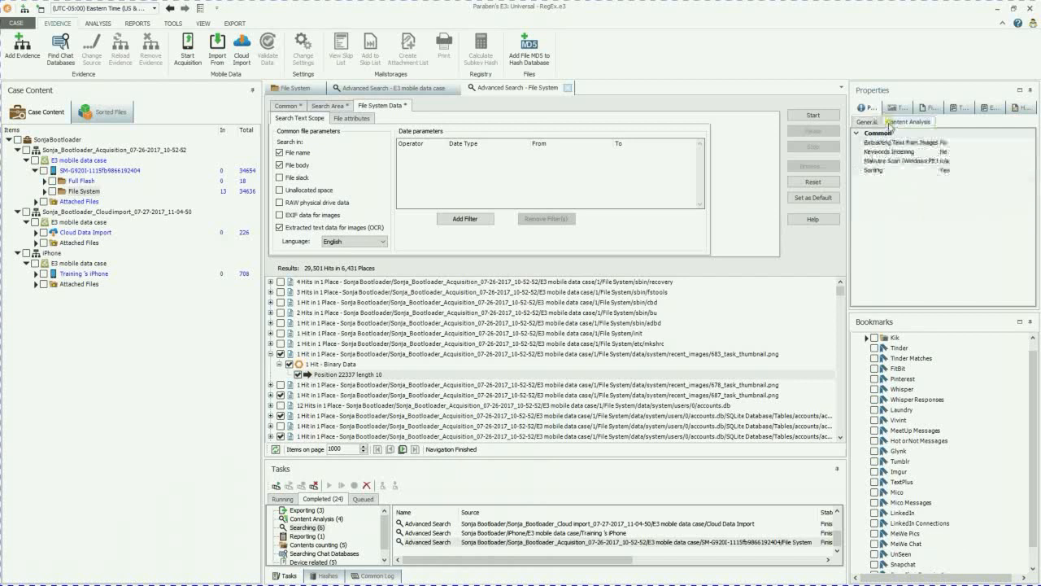
pyautogui.click(909, 121)
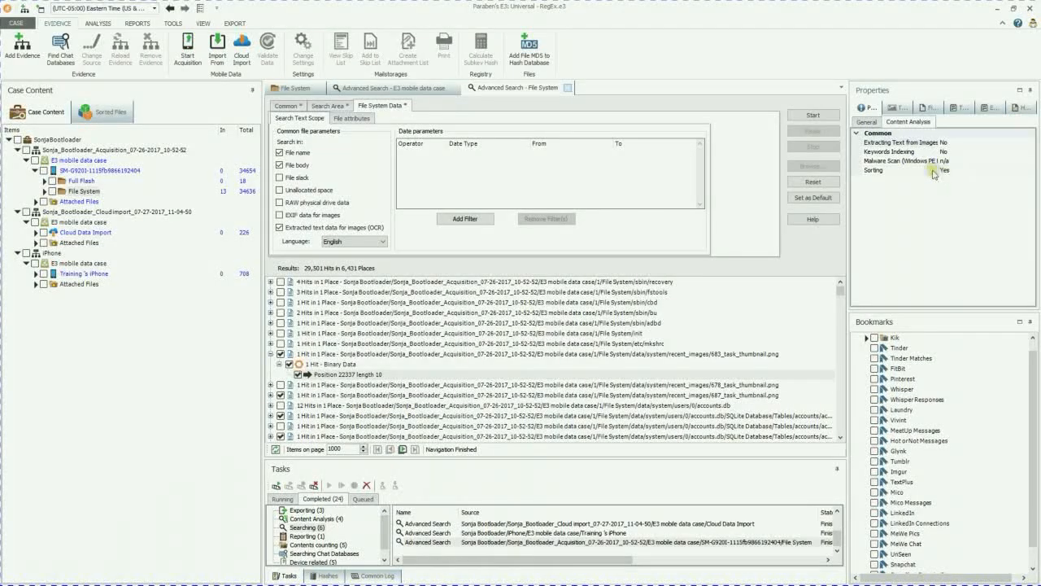
pyautogui.moveTo(793, 216)
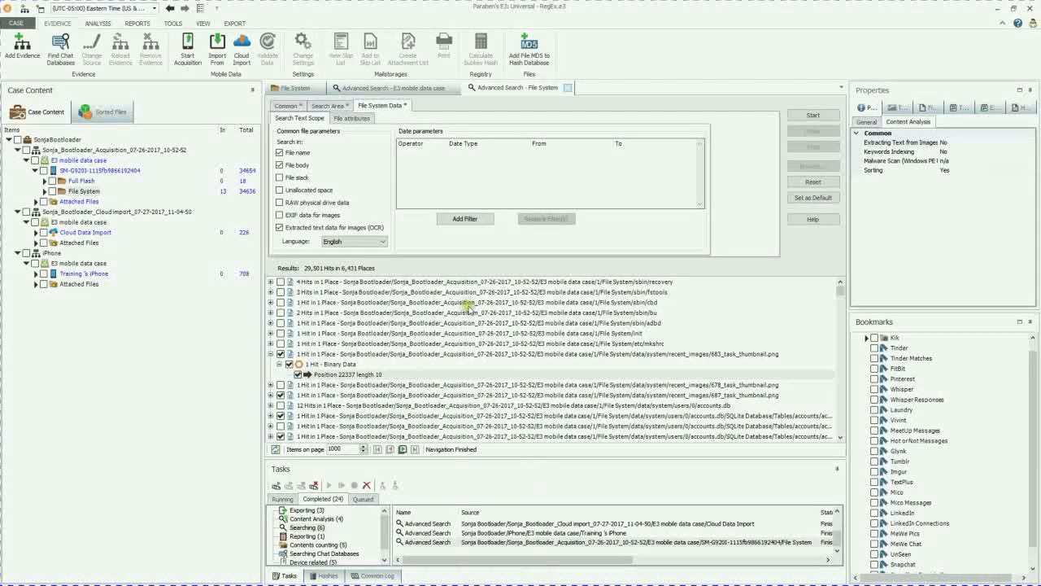
pyautogui.click(350, 374)
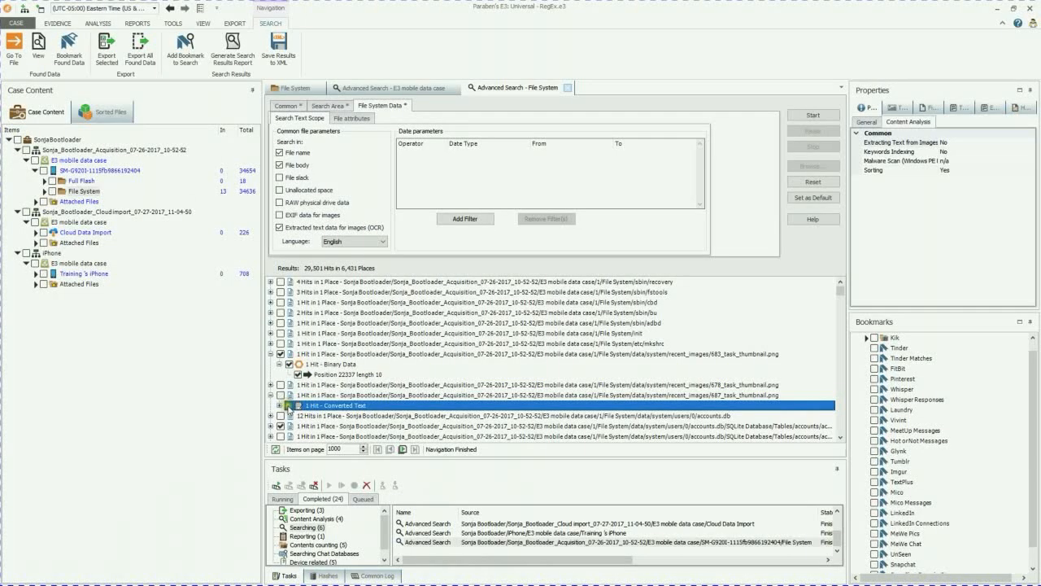
# - Select the converted-text hit at position 14, length 15, and show its actions
pyautogui.click(271, 405)
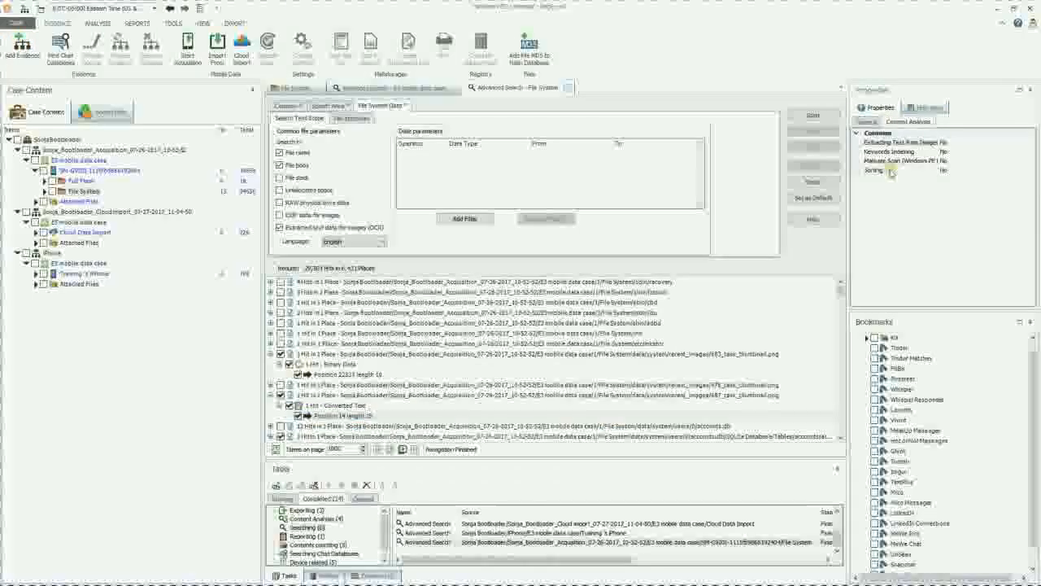
pyautogui.click(341, 416)
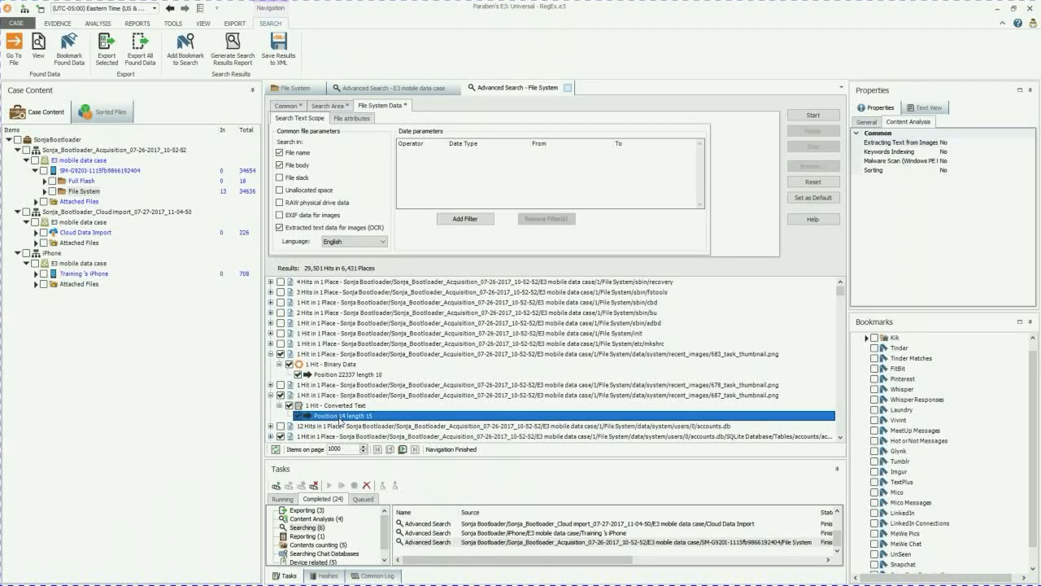
pyautogui.rightClick(342, 416)
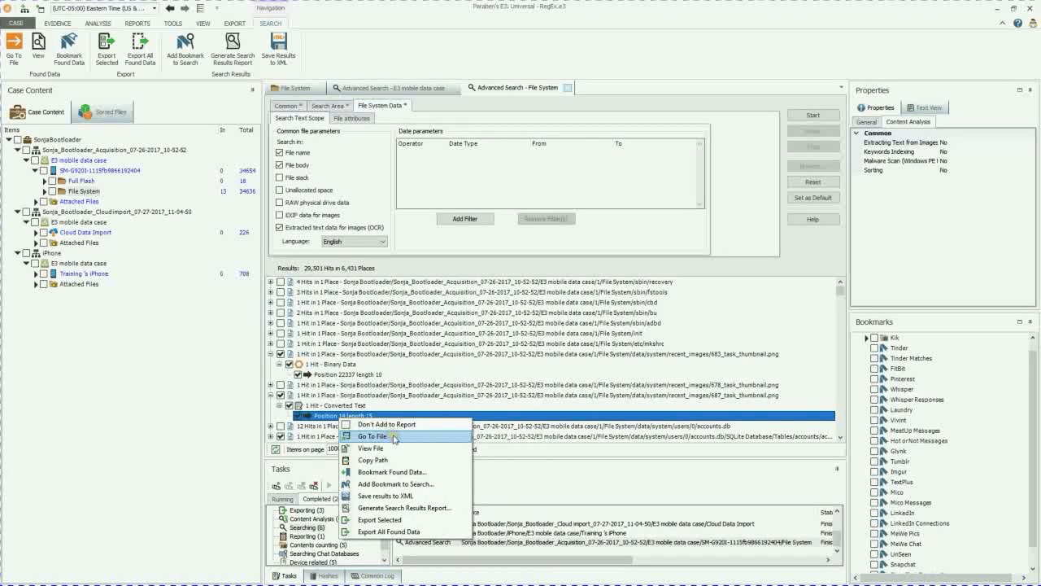
# - Go to the hit's source file 687_task_thumbnail.png in recent_images, shown in Text View
pyautogui.click(371, 435)
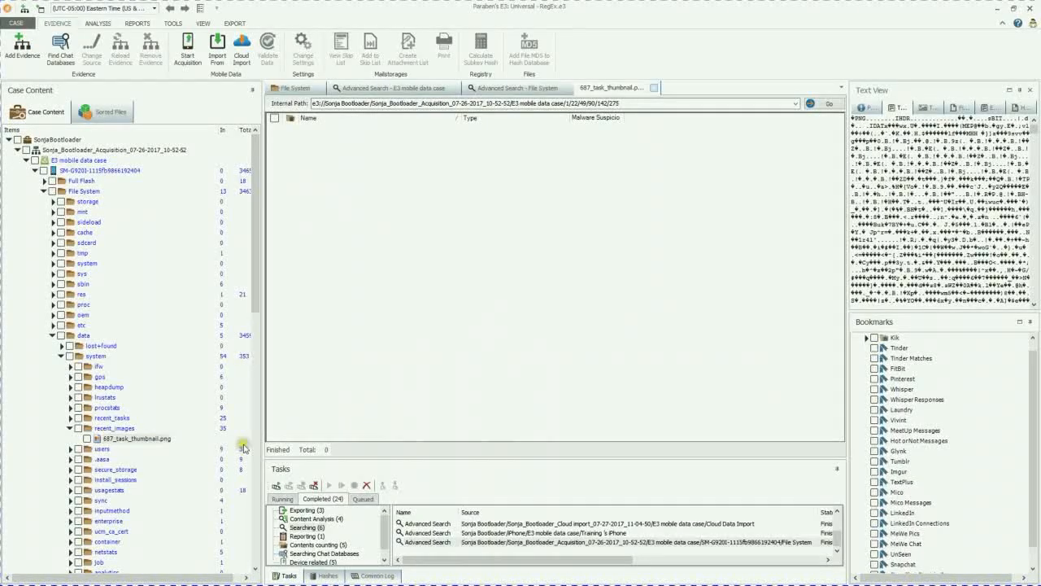
pyautogui.click(136, 438)
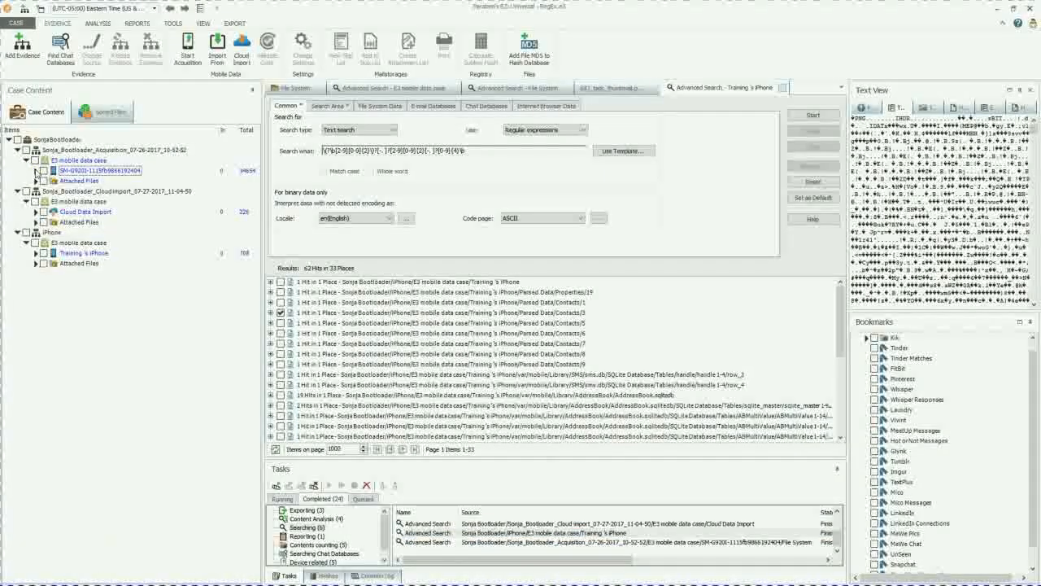
pyautogui.click(529, 533)
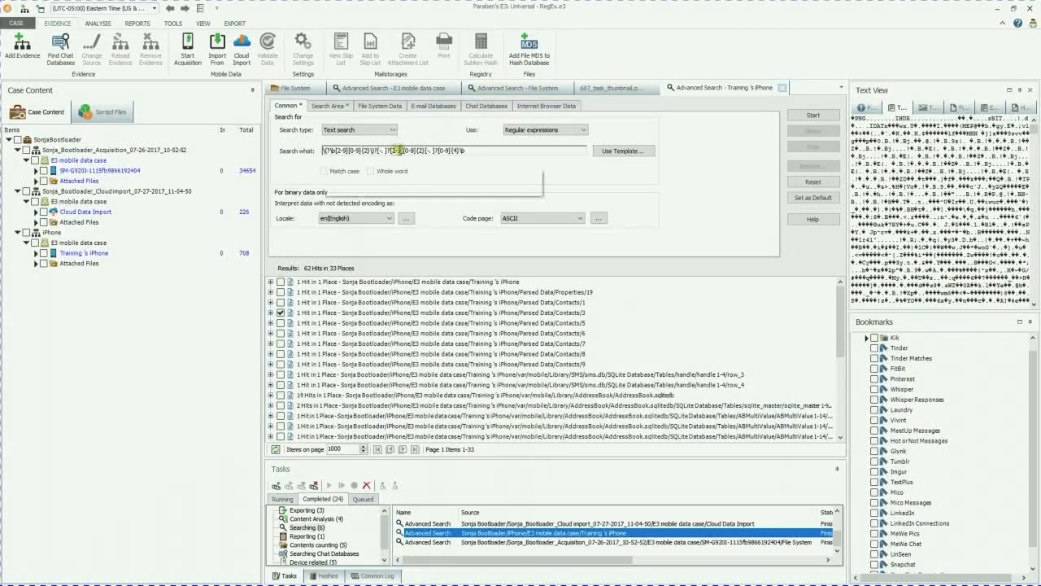
pyautogui.moveTo(525, 150)
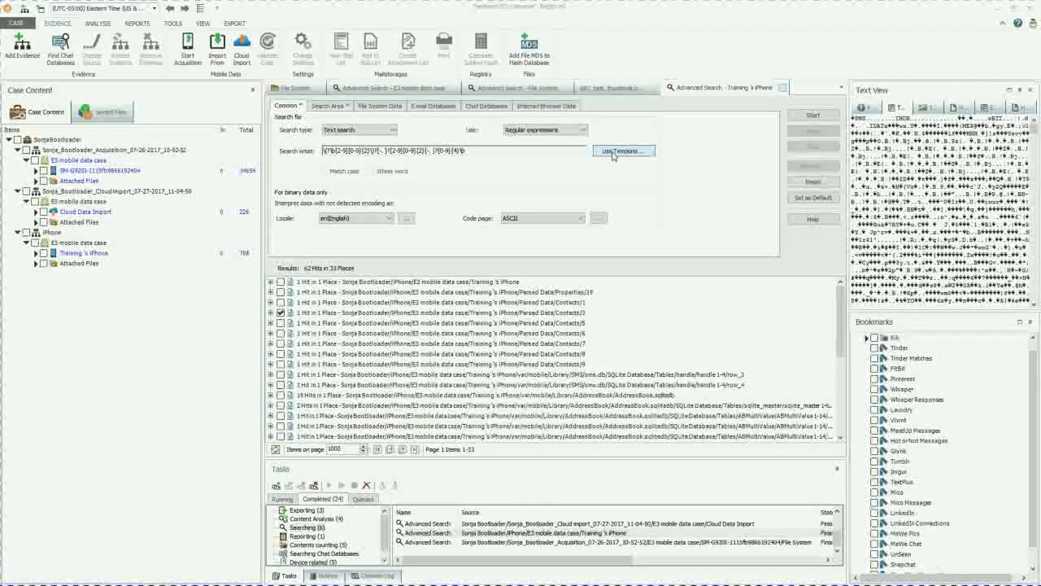
pyautogui.click(623, 151)
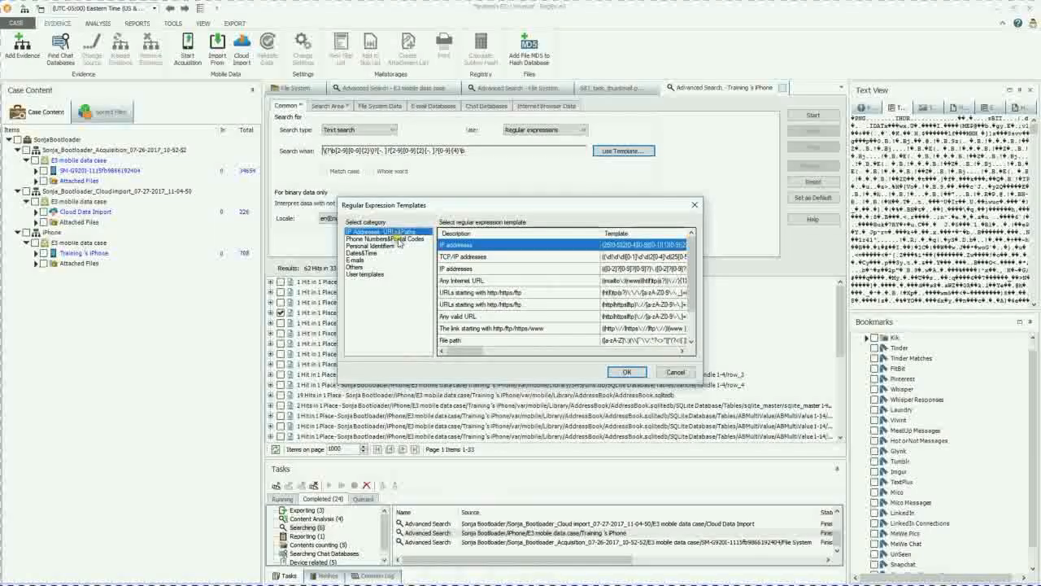
pyautogui.click(386, 239)
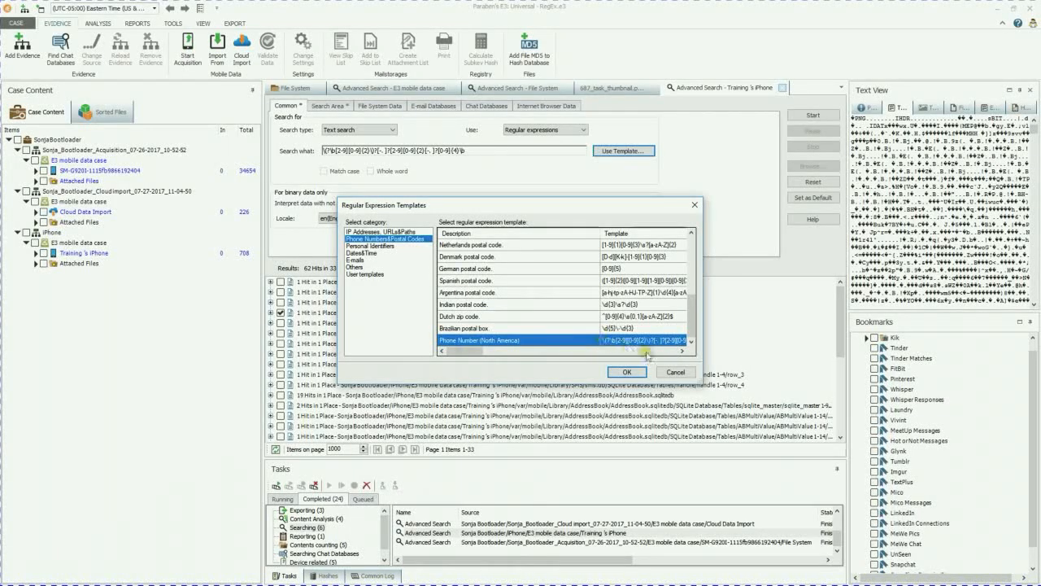
pyautogui.click(627, 372)
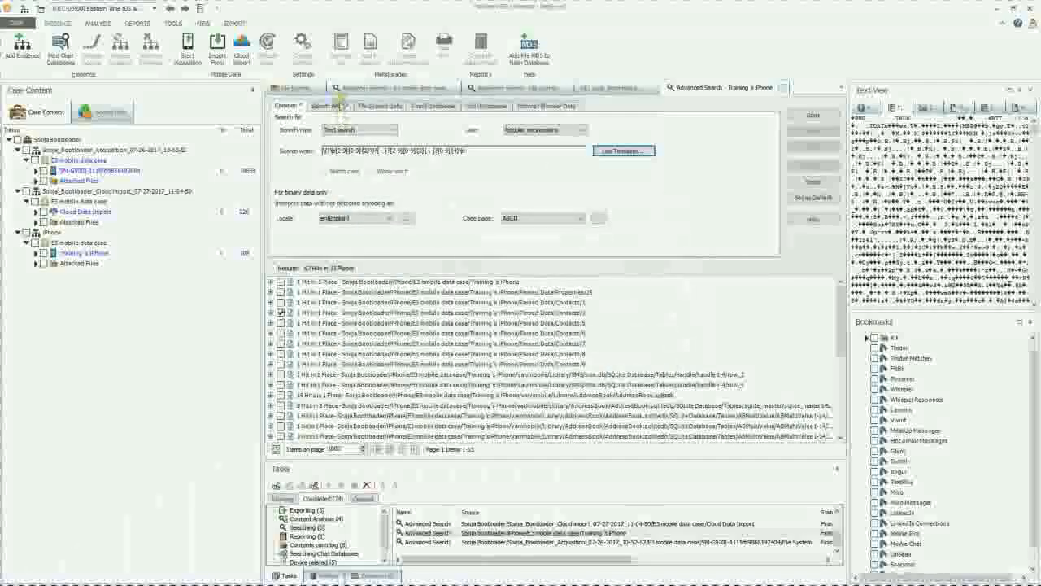
# - Review the iPhone search's Search Area, Chat Databases and browser data options
pyautogui.click(329, 105)
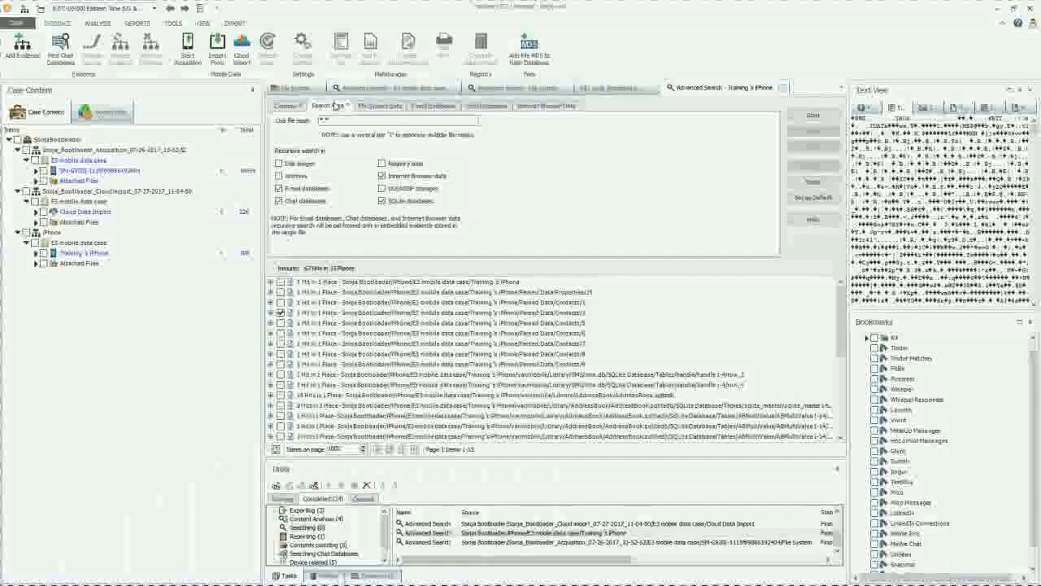
pyautogui.click(434, 105)
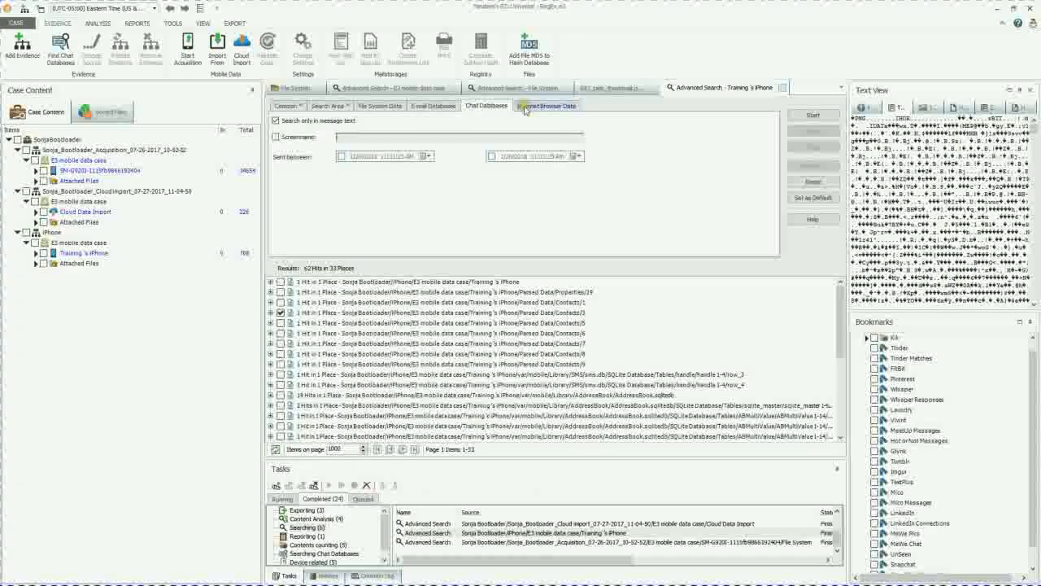
pyautogui.click(286, 106)
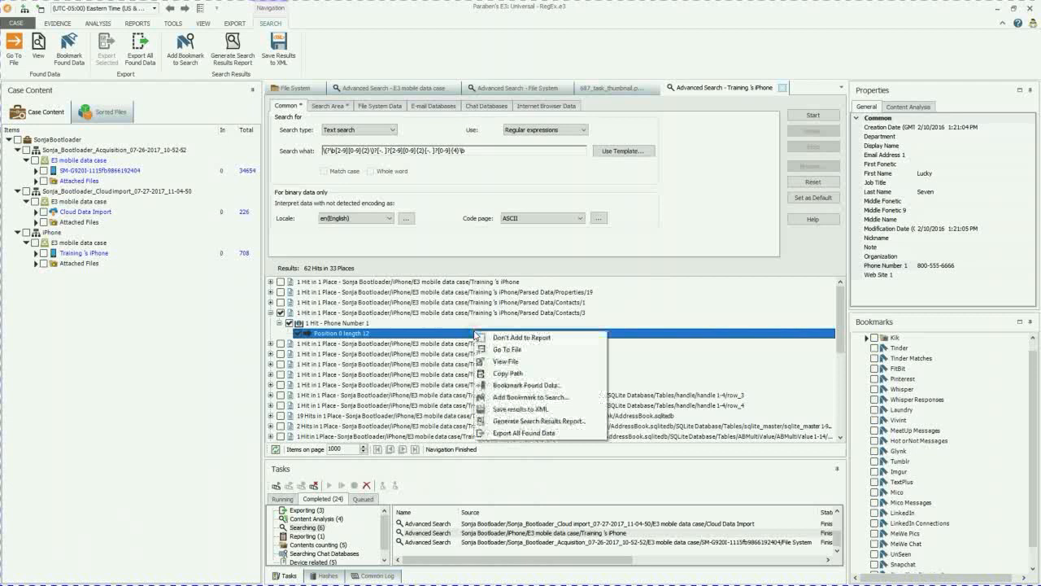
pyautogui.moveTo(509, 349)
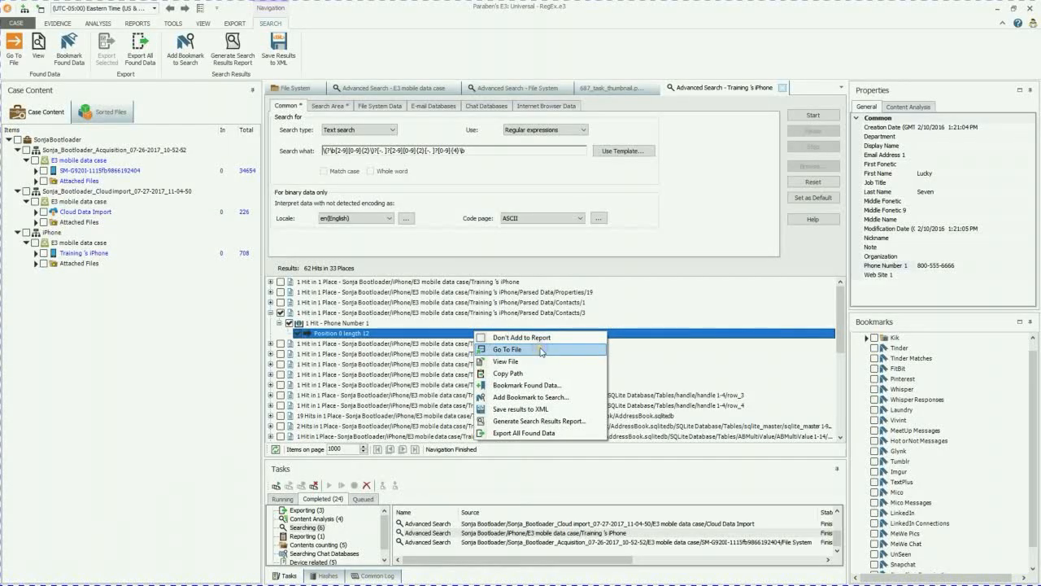
# - Expand AddressBook.sqlitedb down to Tables and show the ABPerson 1-10 records
pyautogui.click(509, 348)
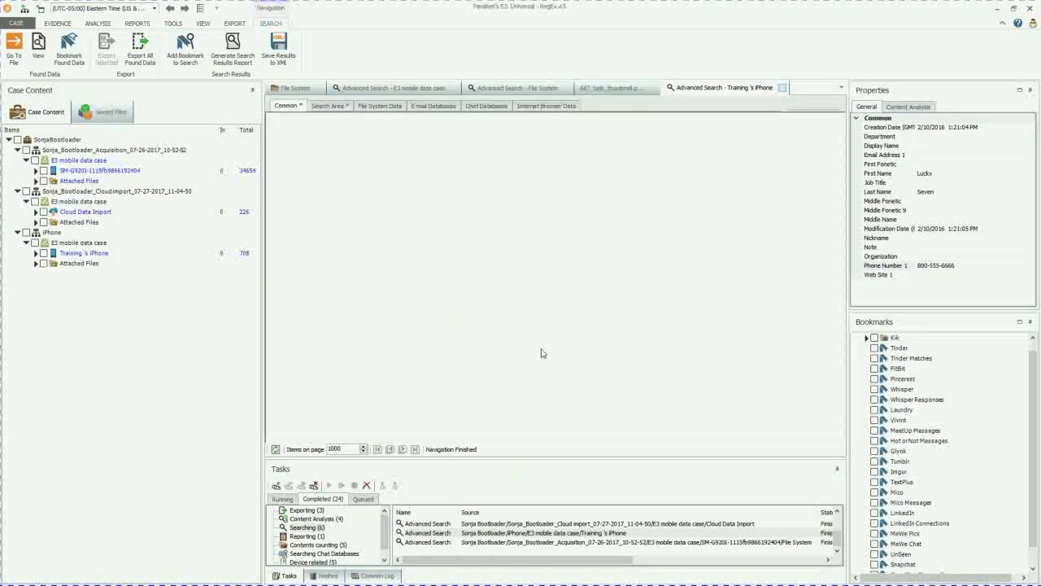
pyautogui.click(89, 345)
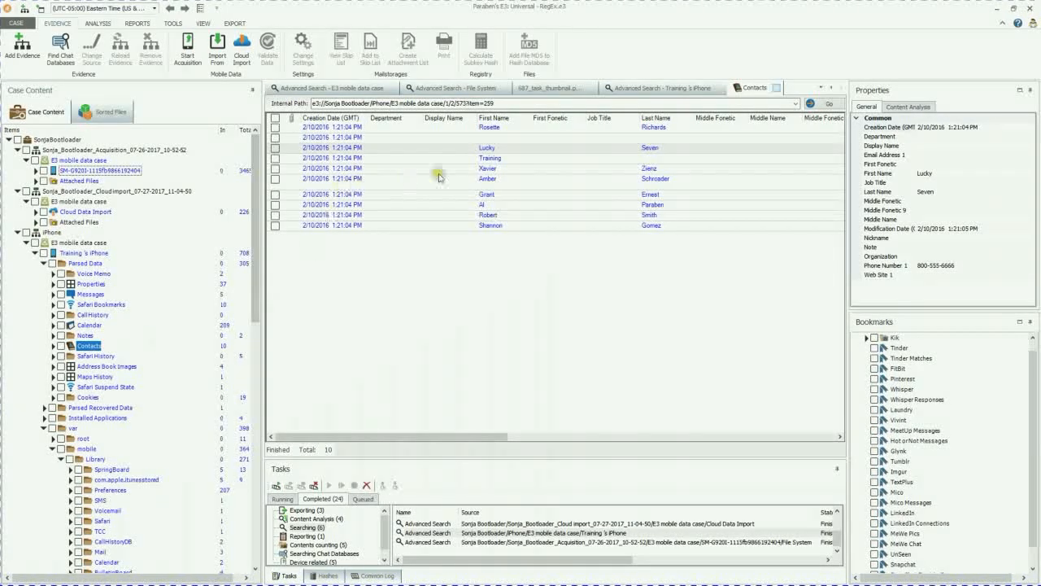
pyautogui.moveTo(488, 397)
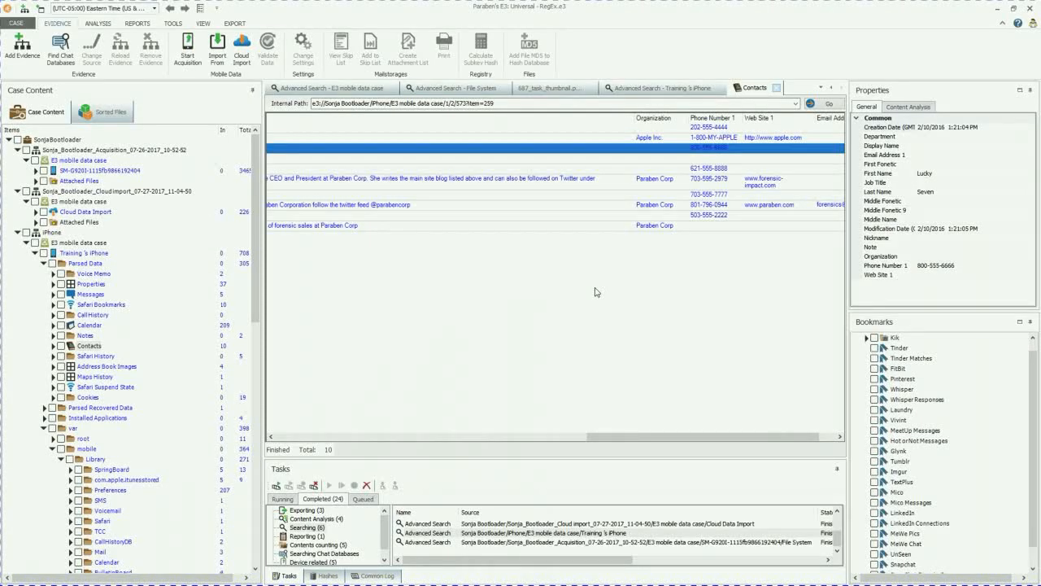
pyautogui.moveTo(779, 87)
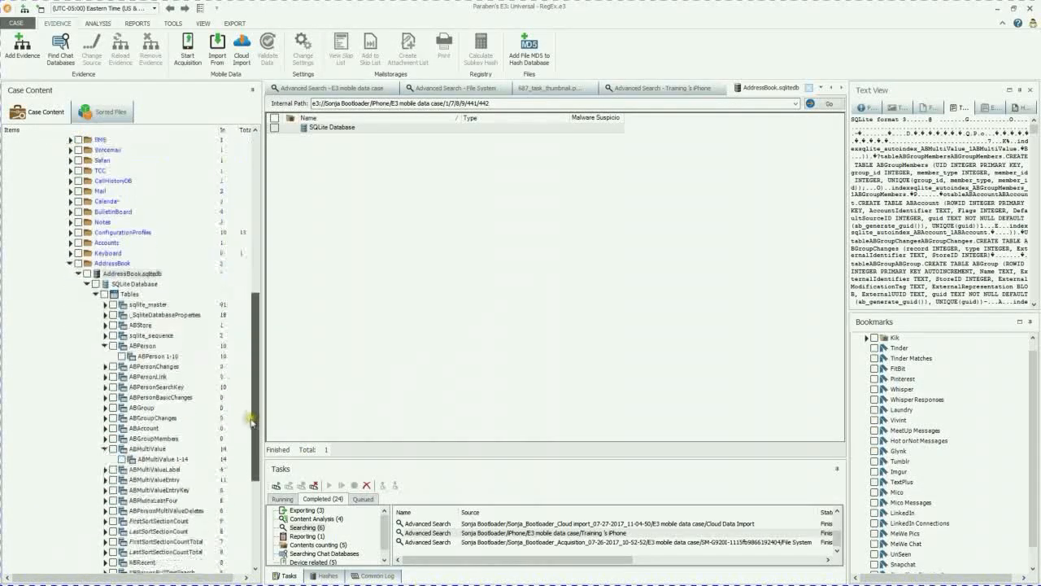
pyautogui.scroll(-3)
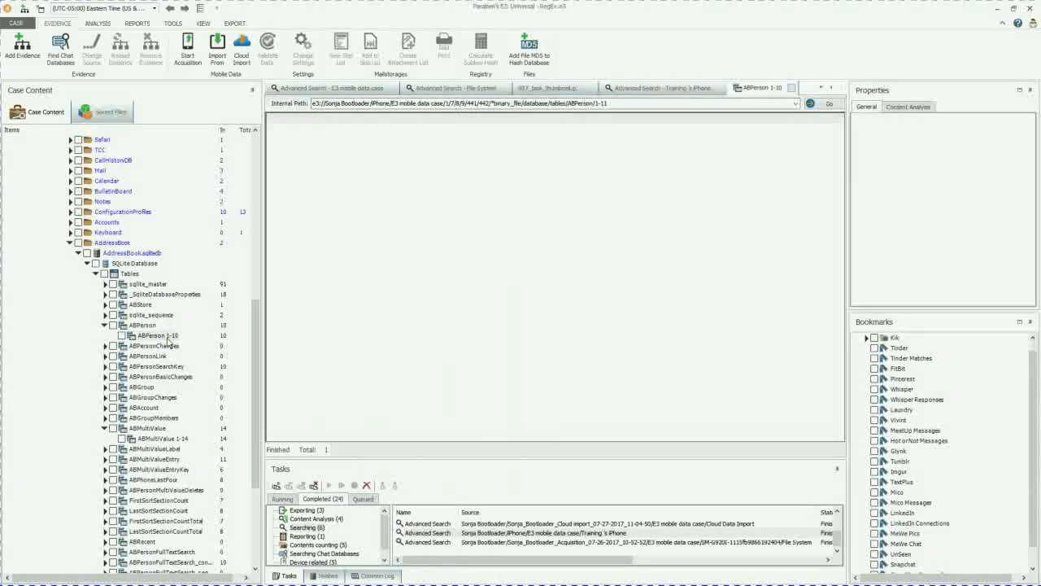
pyautogui.click(159, 336)
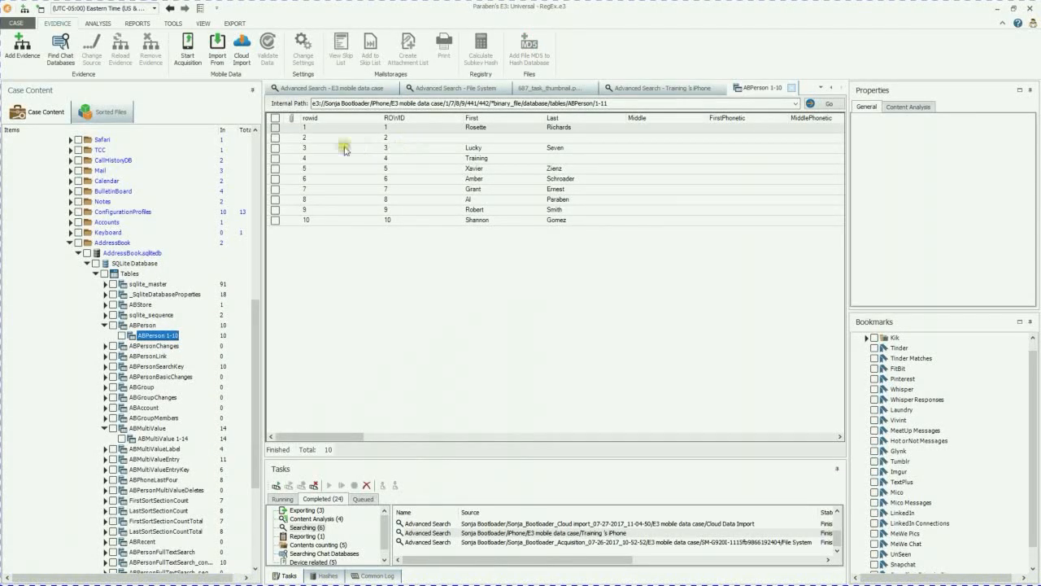
pyautogui.moveTo(388, 152)
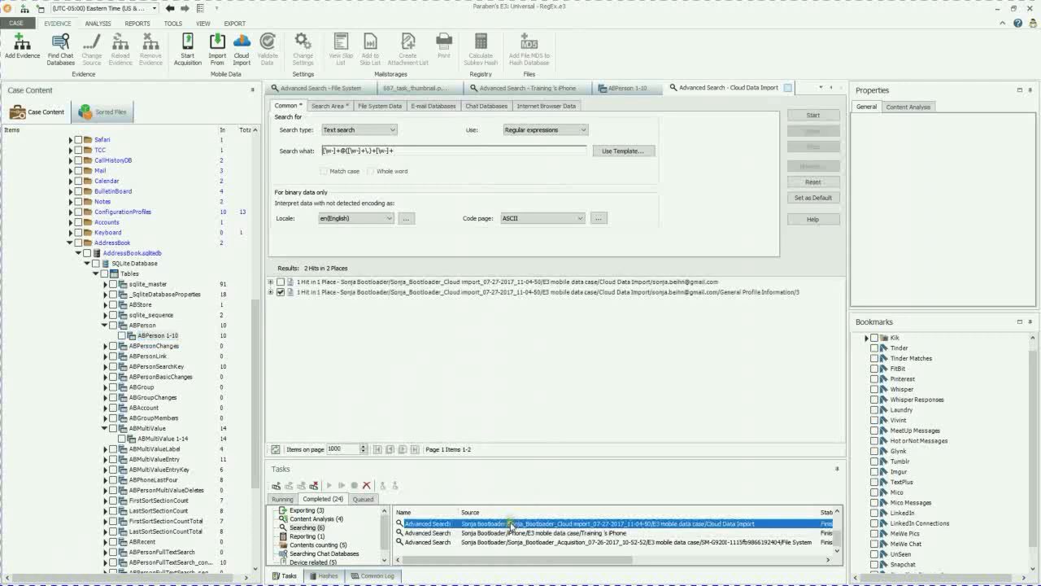
pyautogui.moveTo(370, 150)
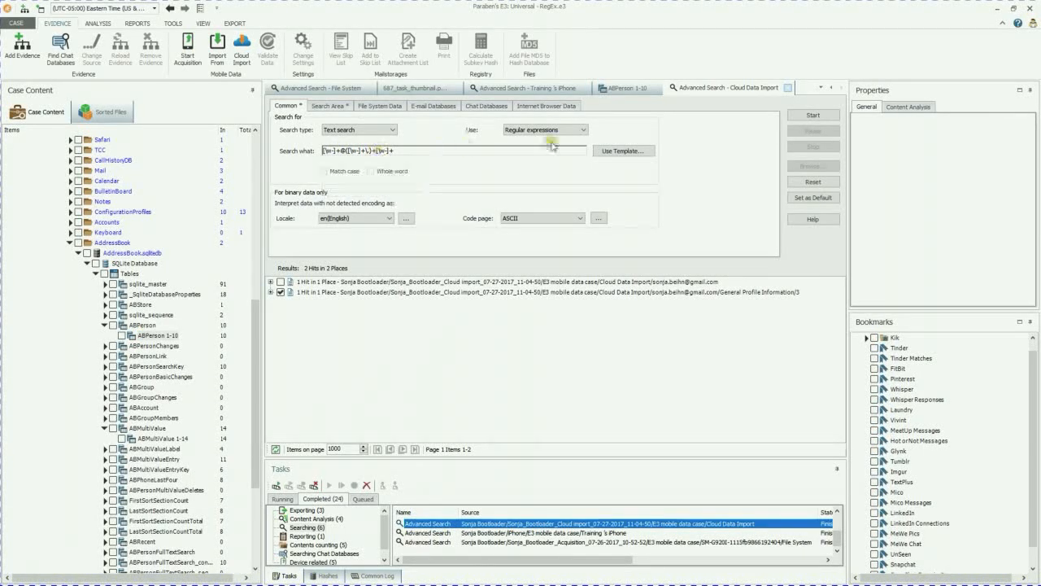
pyautogui.moveTo(346, 151)
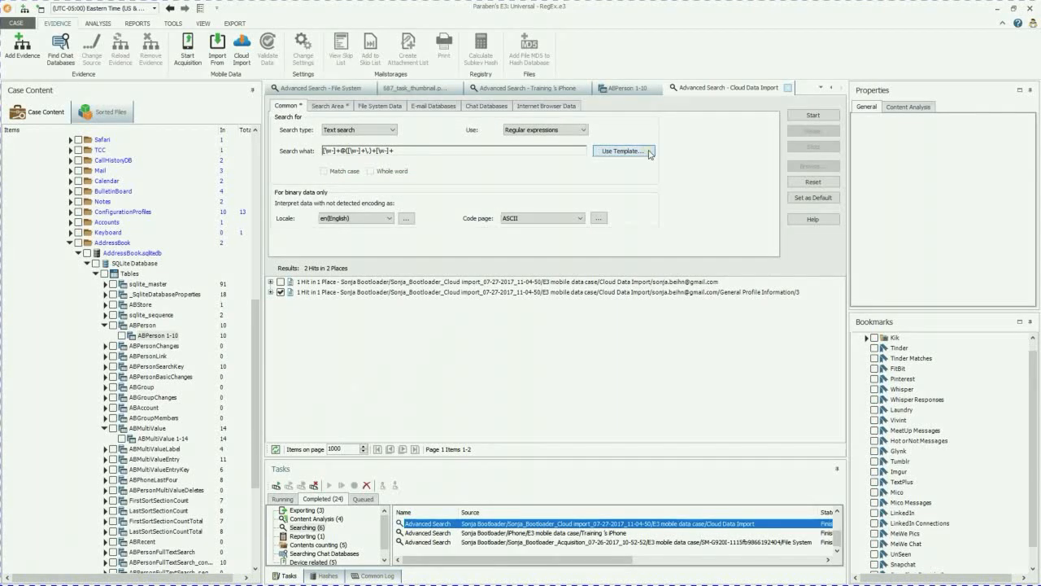
# - Check the cloud email search's templates and File System Data area, then expand the second hit's position
pyautogui.click(622, 151)
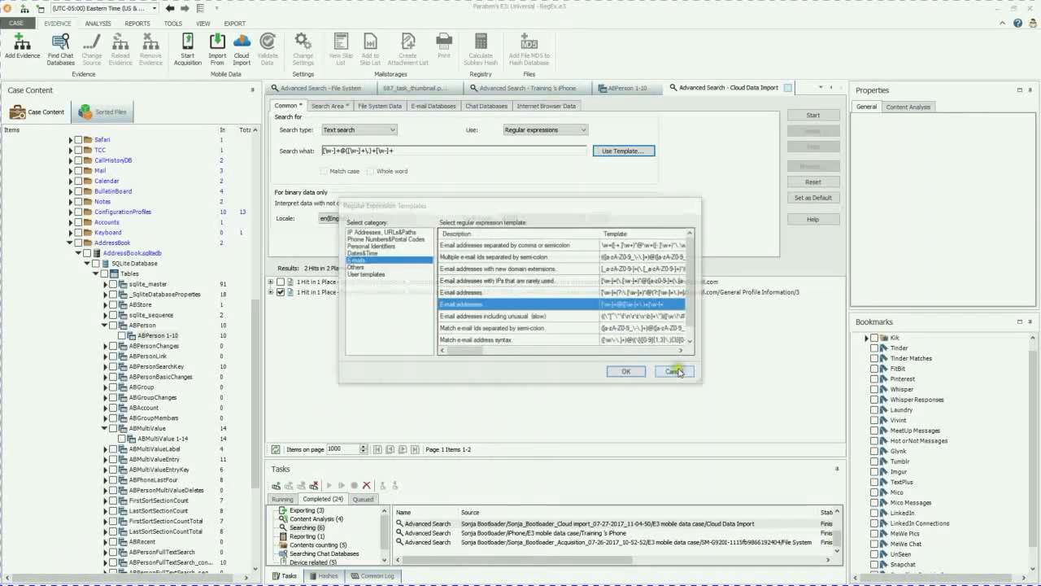
pyautogui.click(674, 371)
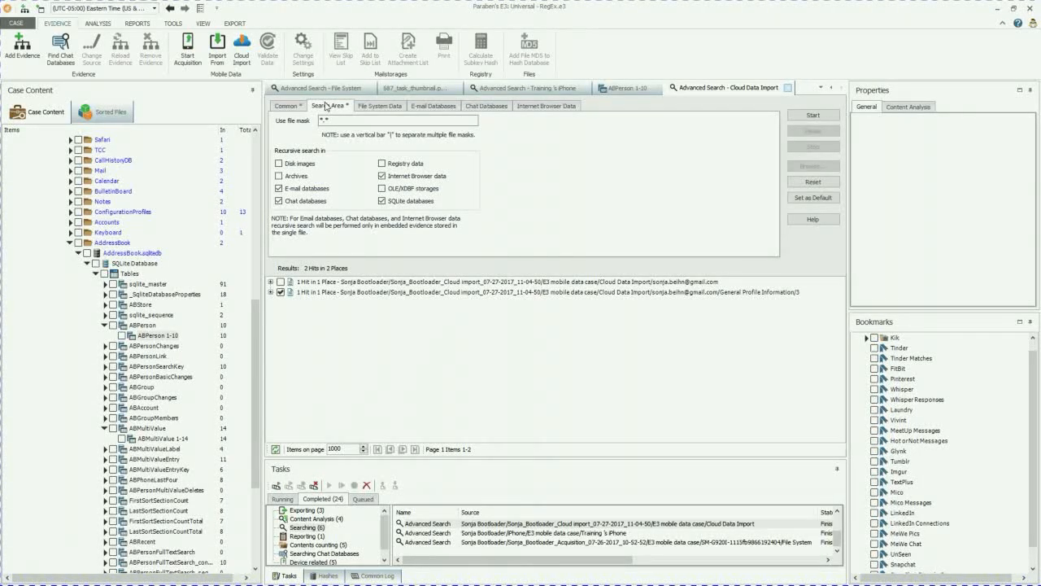
pyautogui.click(380, 105)
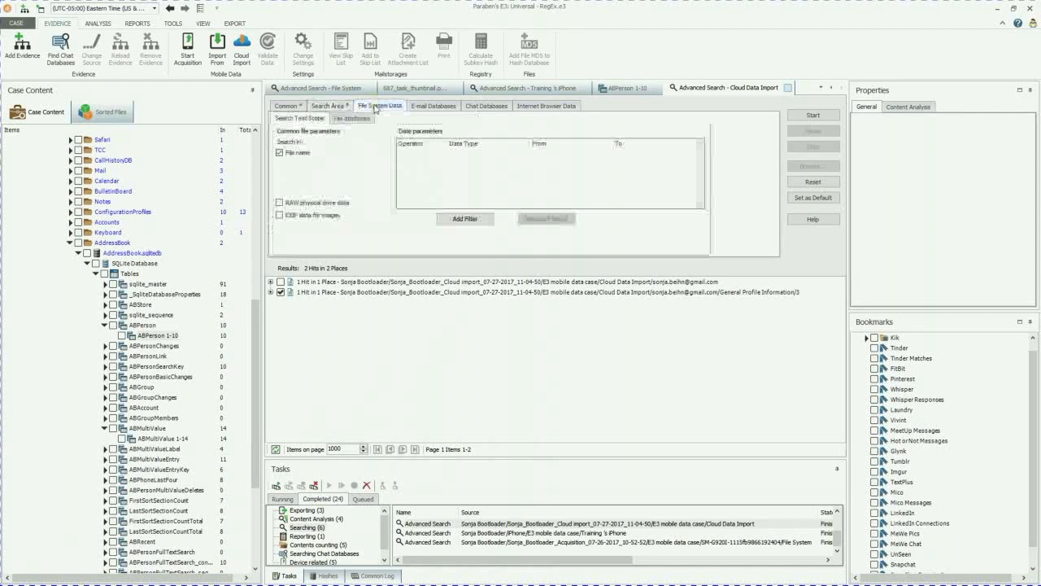
pyautogui.click(299, 118)
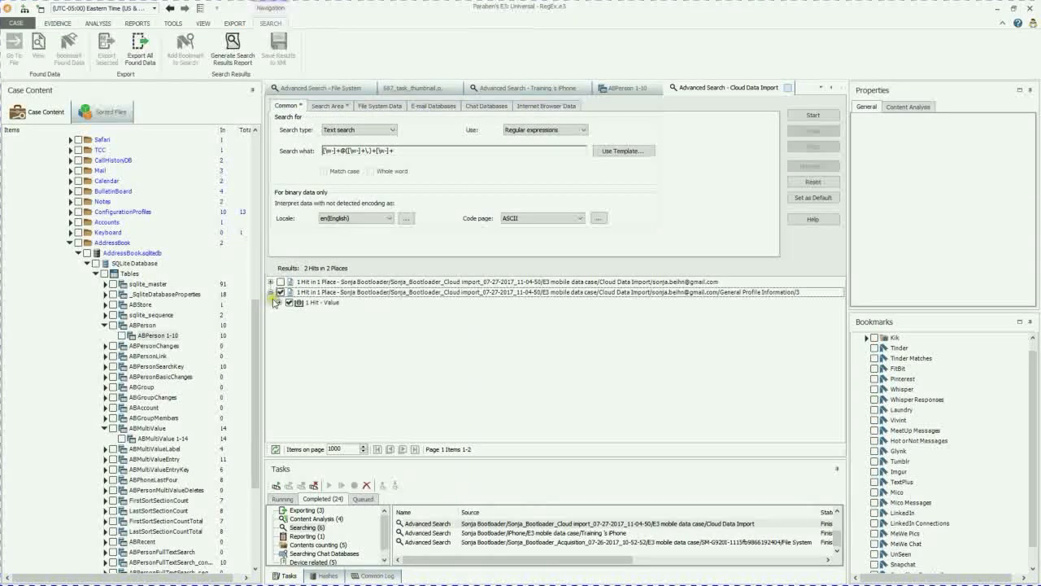
pyautogui.click(277, 302)
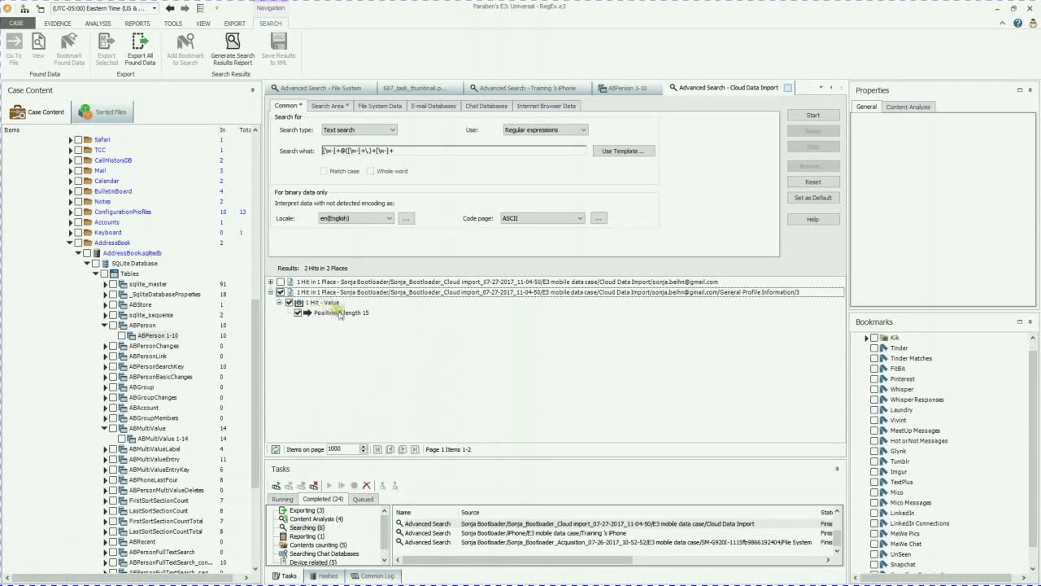
pyautogui.click(340, 312)
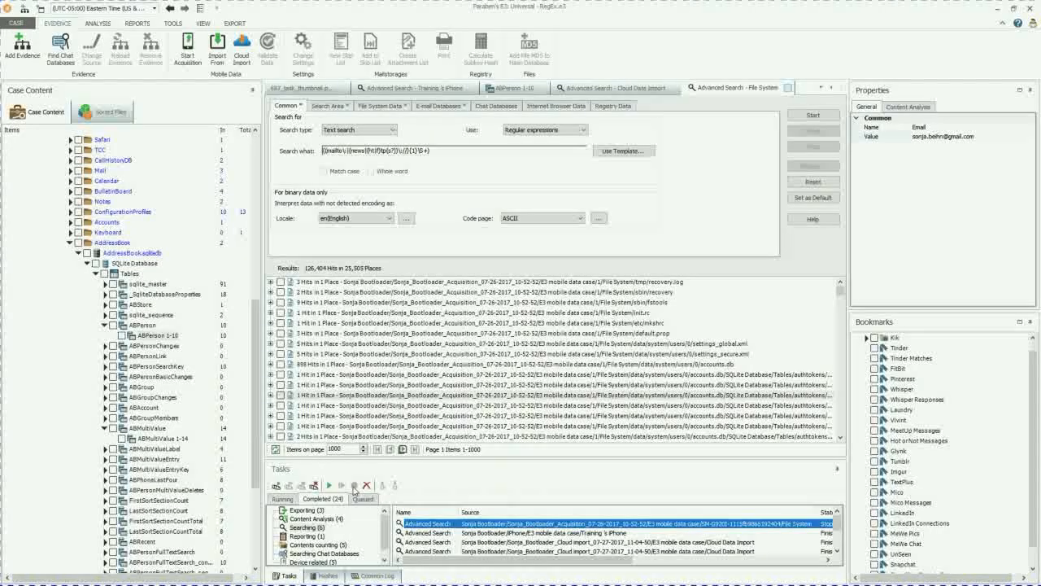
pyautogui.moveTo(366, 484)
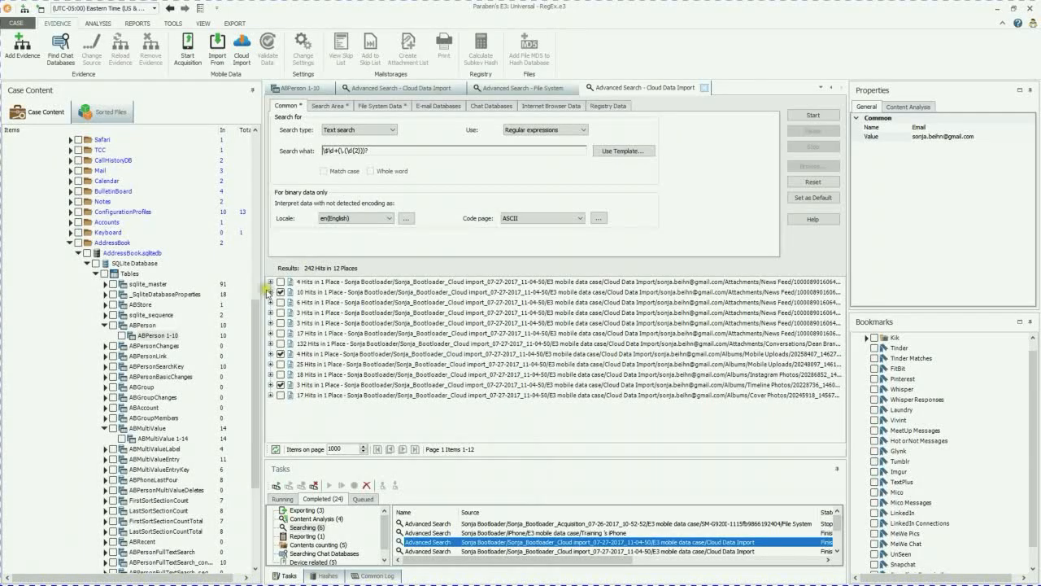
# - Expand the 10-hit file and its Binary Data node, then view a match position in Hex View
pyautogui.click(270, 291)
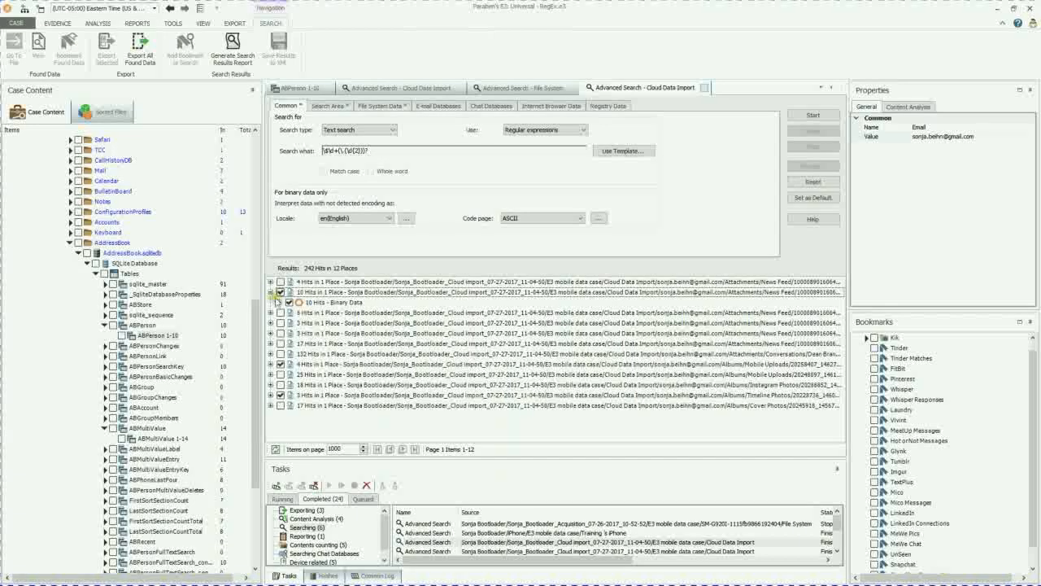
pyautogui.click(275, 303)
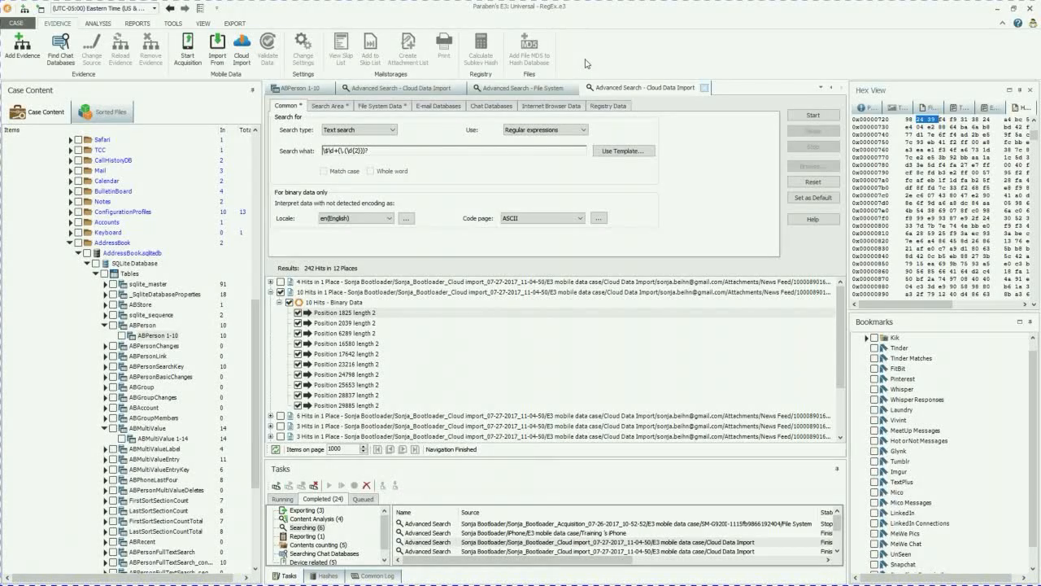
pyautogui.click(98, 22)
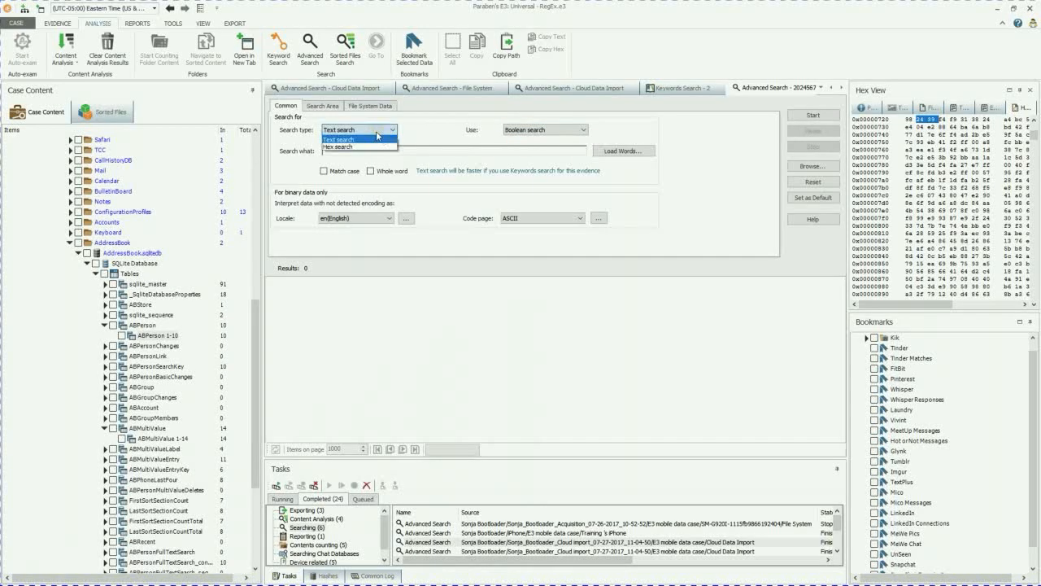
# - Set a new search to Hex search, then right-click an iPhone phone-number hit
pyautogui.click(340, 148)
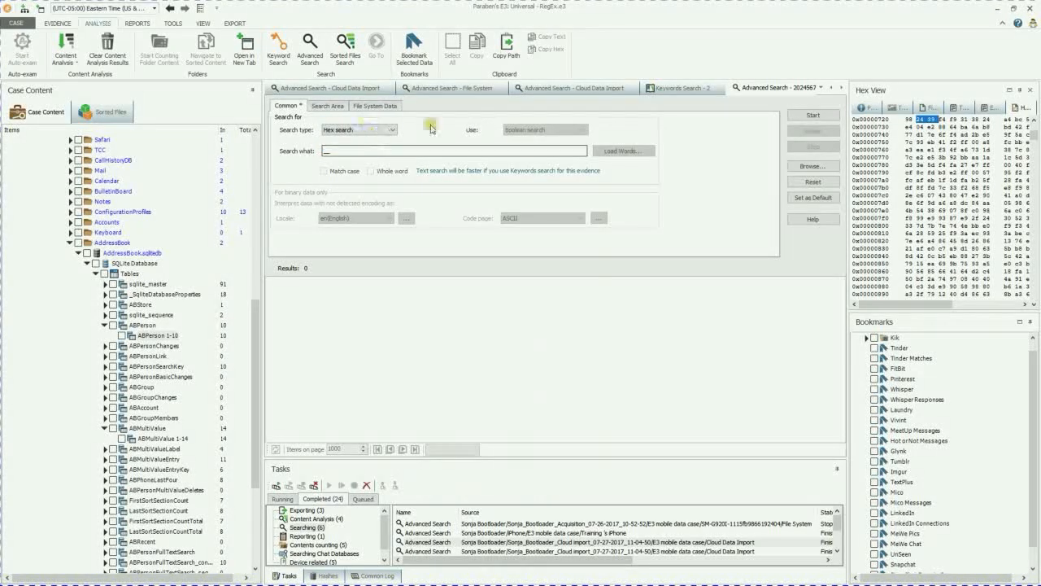
pyautogui.moveTo(345, 47)
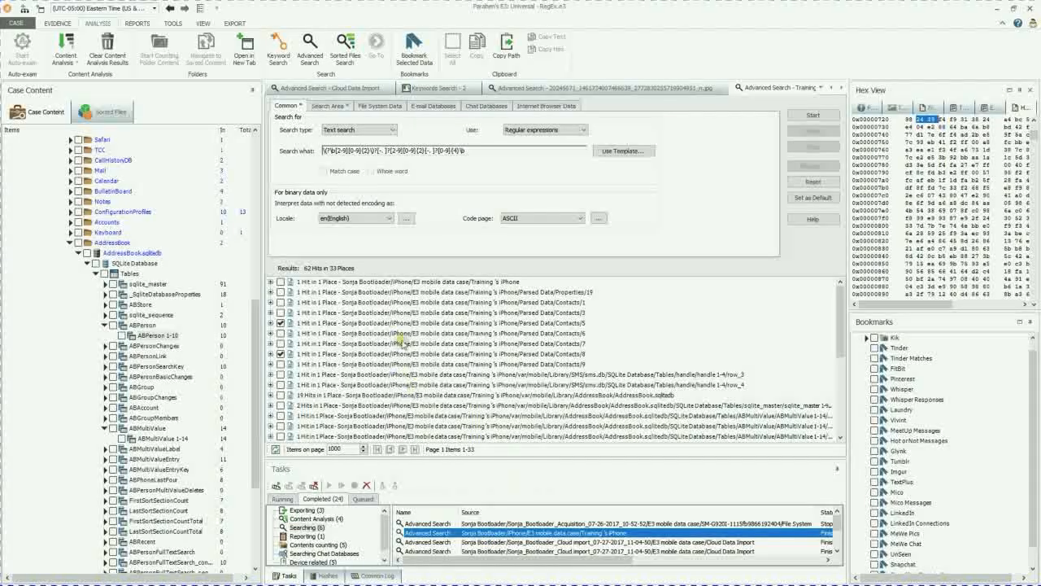
pyautogui.rightClick(382, 323)
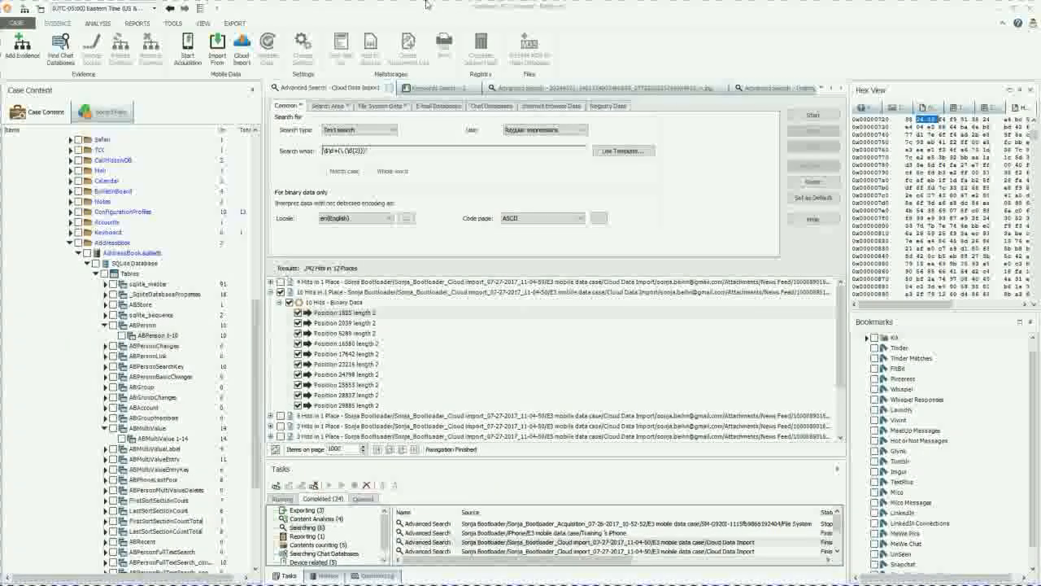
# - Switch to the REPORTS ribbon to reach Generate Report
pyautogui.click(137, 23)
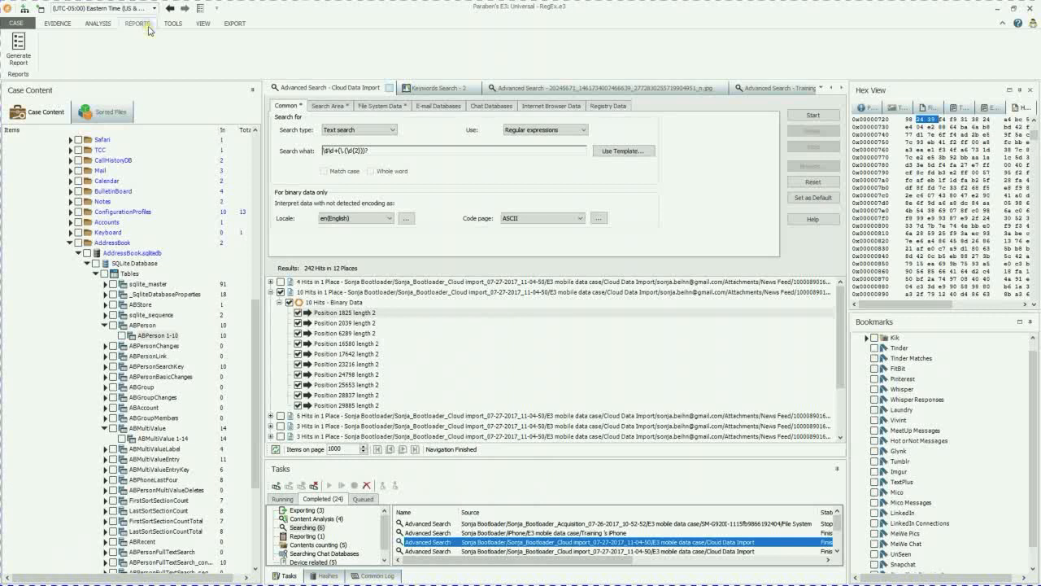
pyautogui.moveTo(18, 44)
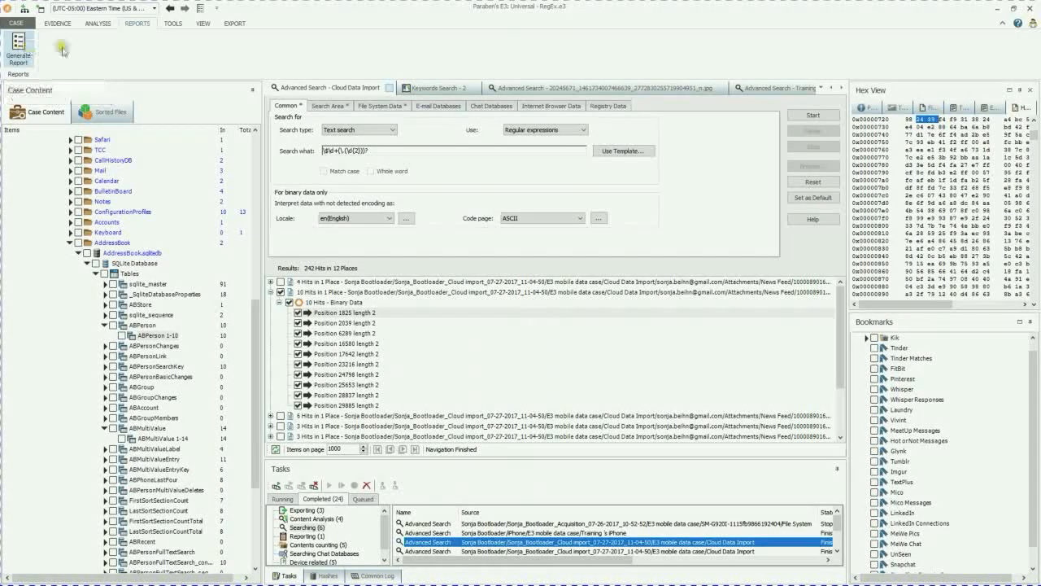
pyautogui.moveTo(920, 41)
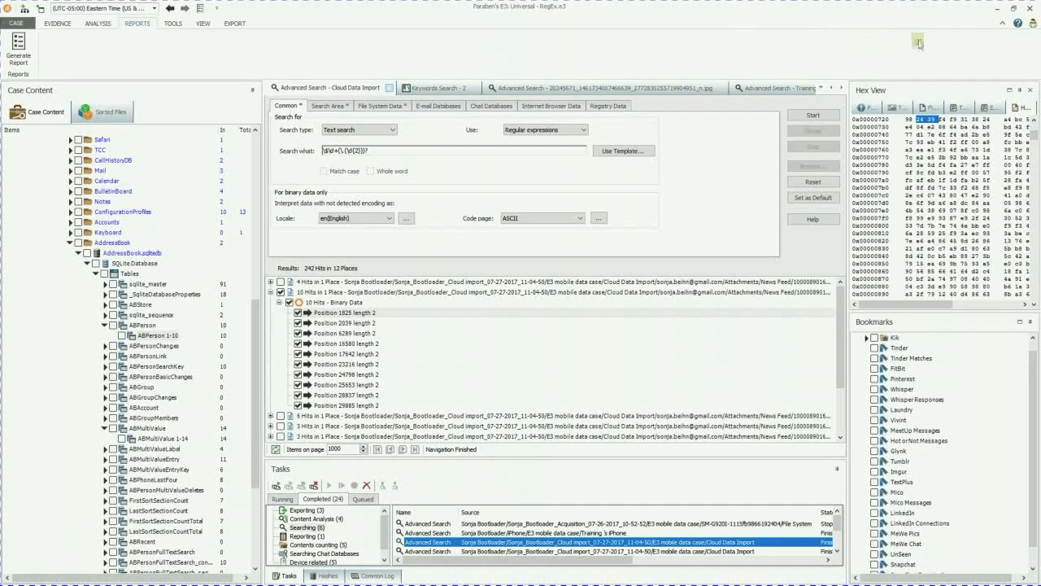